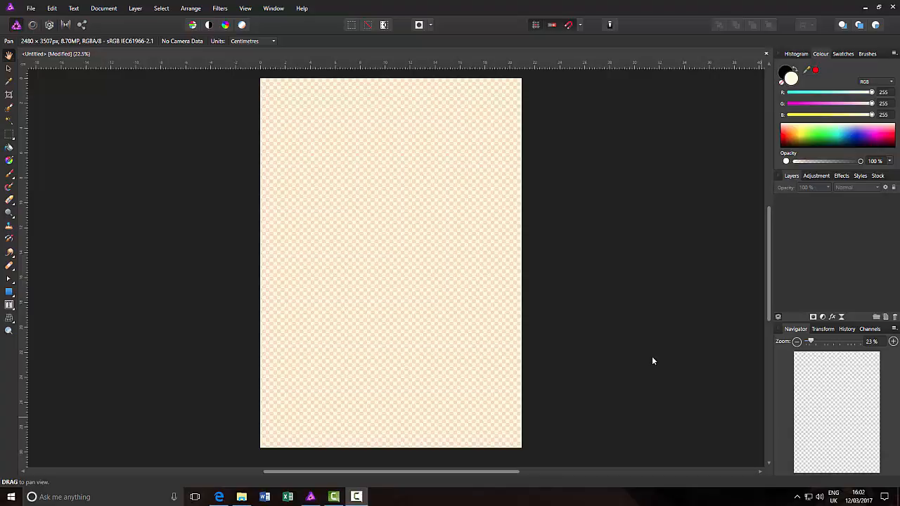
mouse_move(618, 342)
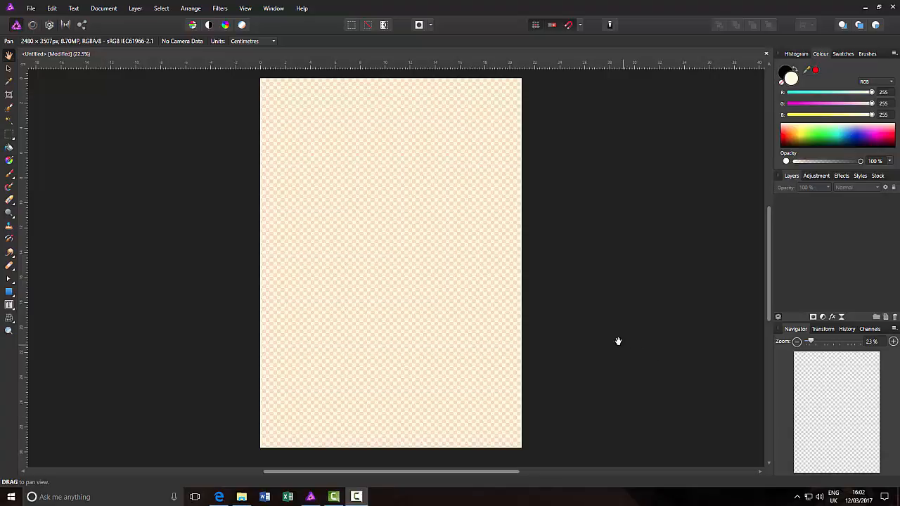
mouse_move(574, 320)
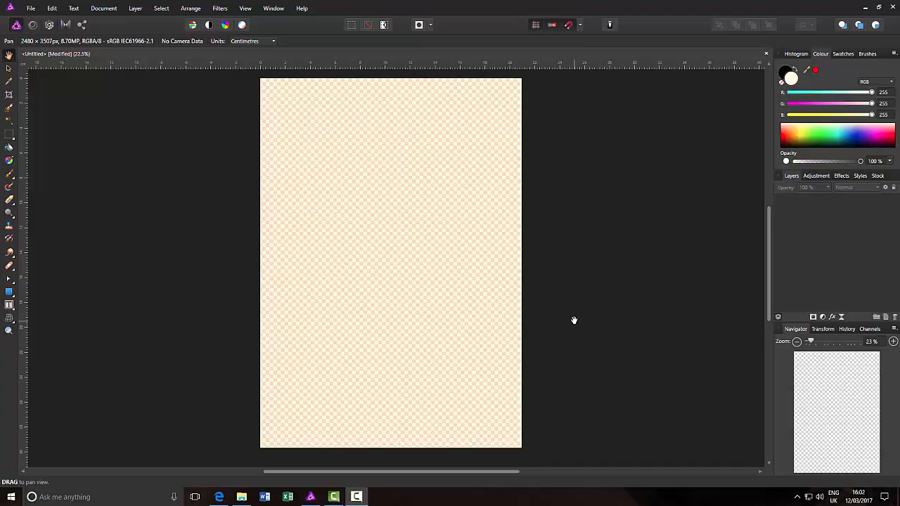
mouse_move(200, 341)
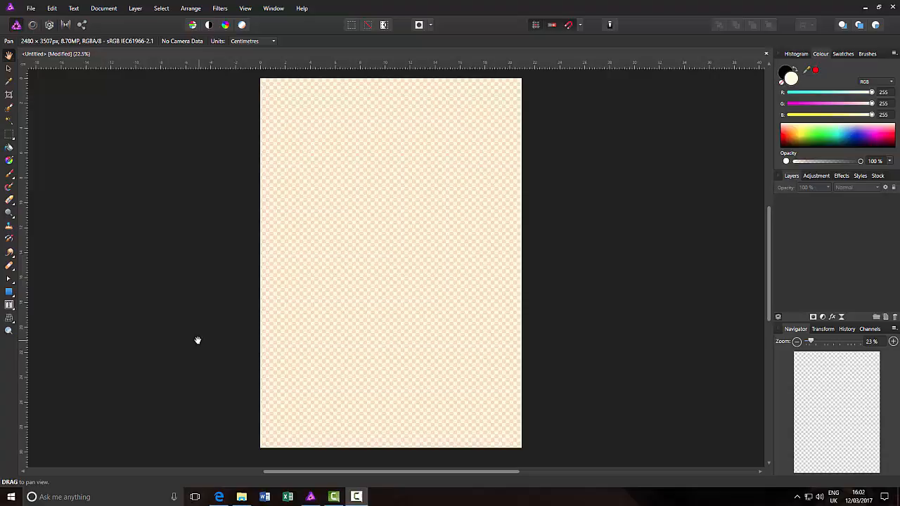
mouse_move(109, 225)
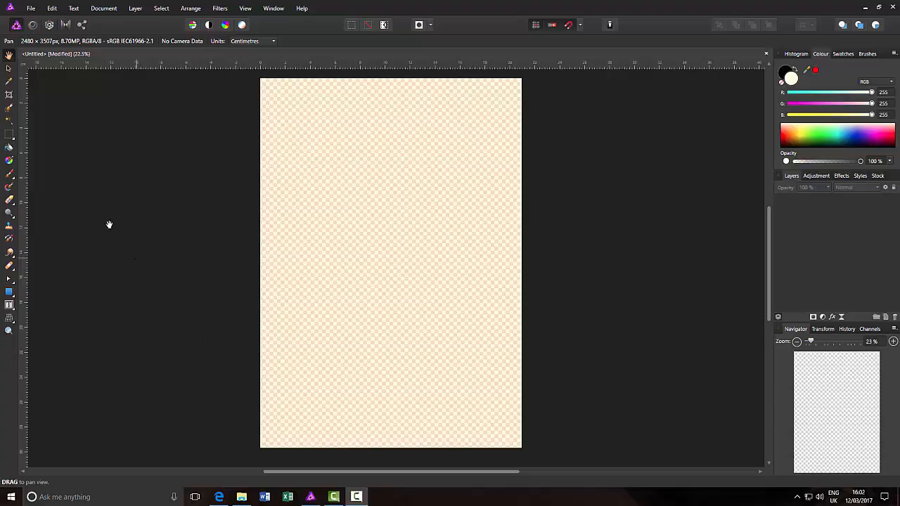
mouse_move(52, 165)
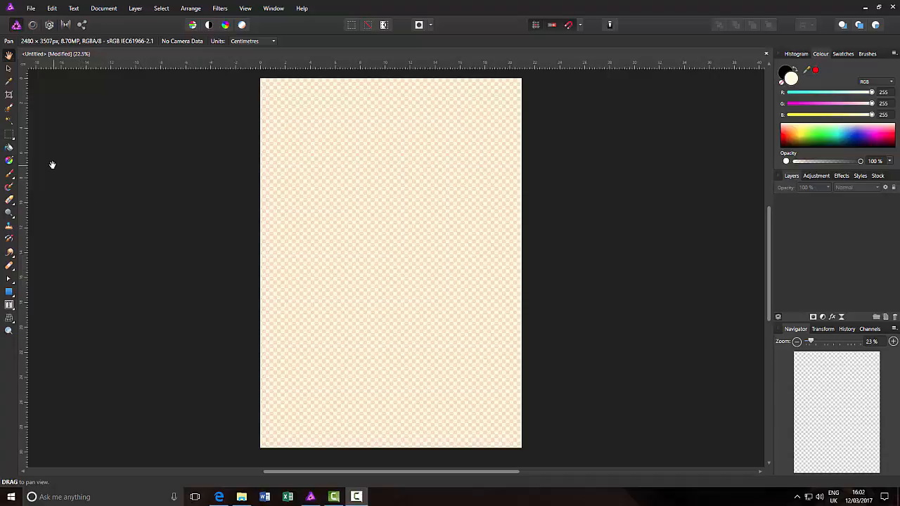
mouse_move(146, 170)
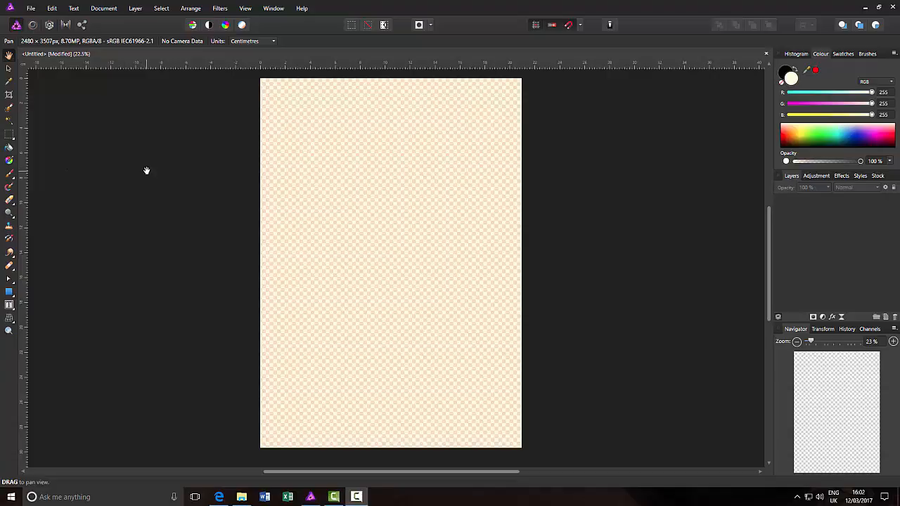
mouse_move(217, 377)
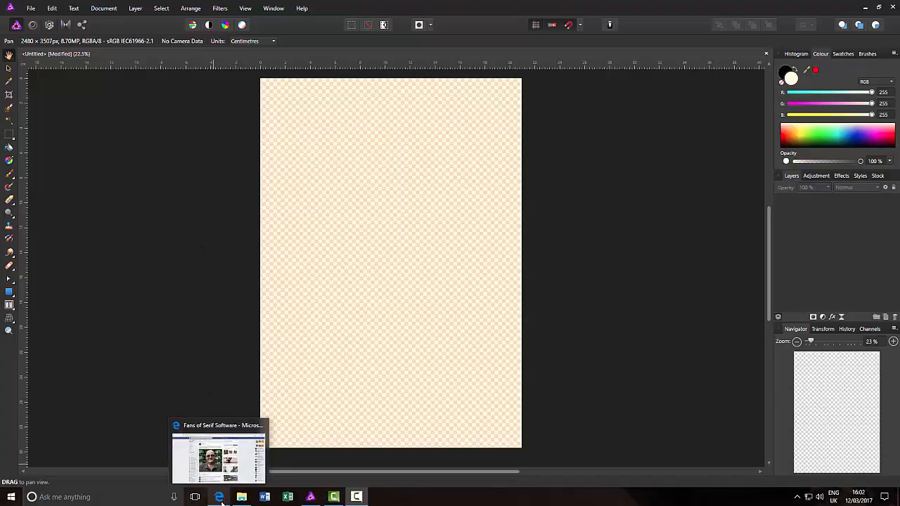
- View the Fans of Serif Software example post in Edge, then return to Affinity Photo
left_click(220, 450)
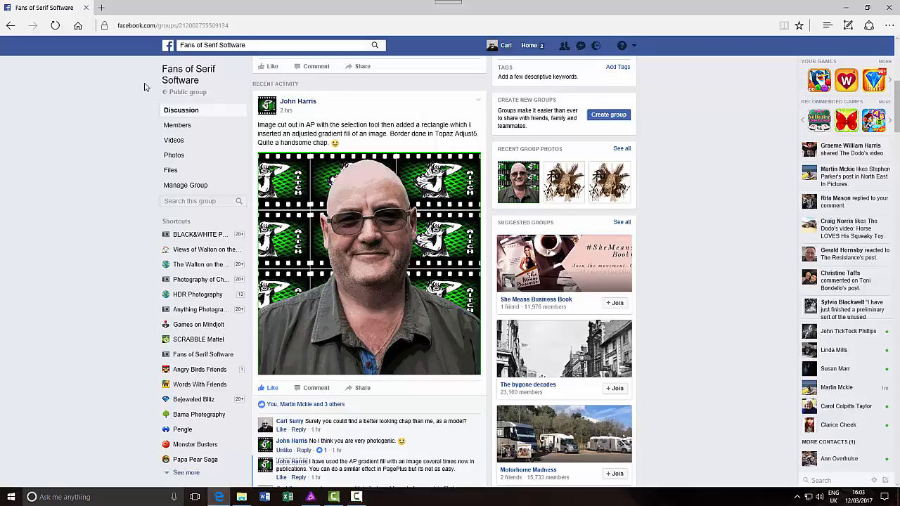
mouse_move(208, 97)
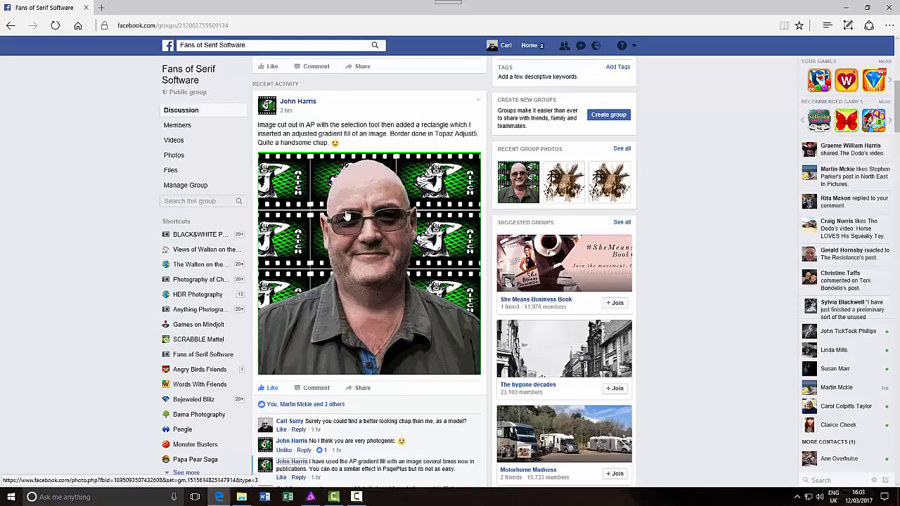
mouse_move(399, 285)
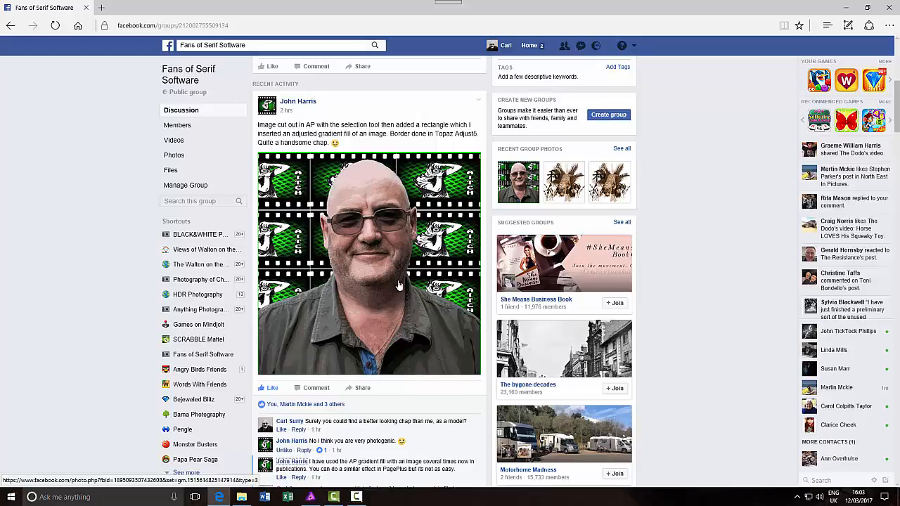
mouse_move(350, 333)
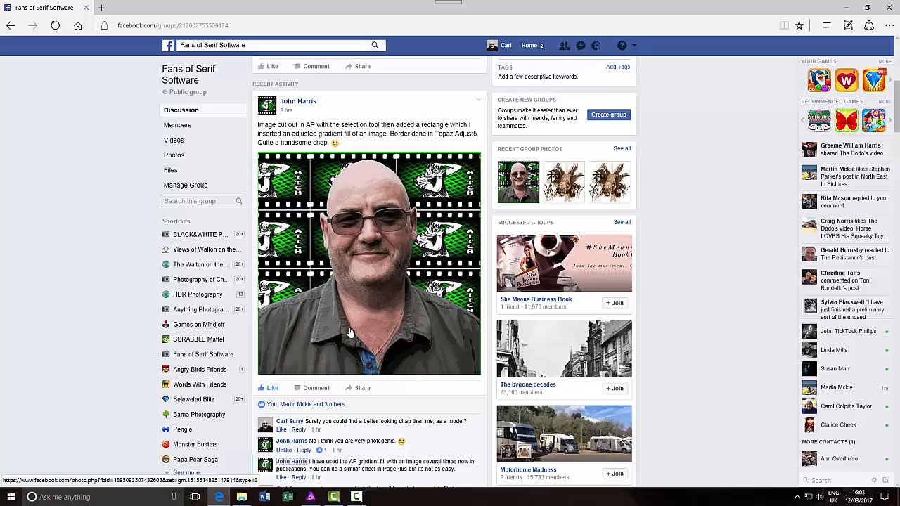
mouse_move(272, 217)
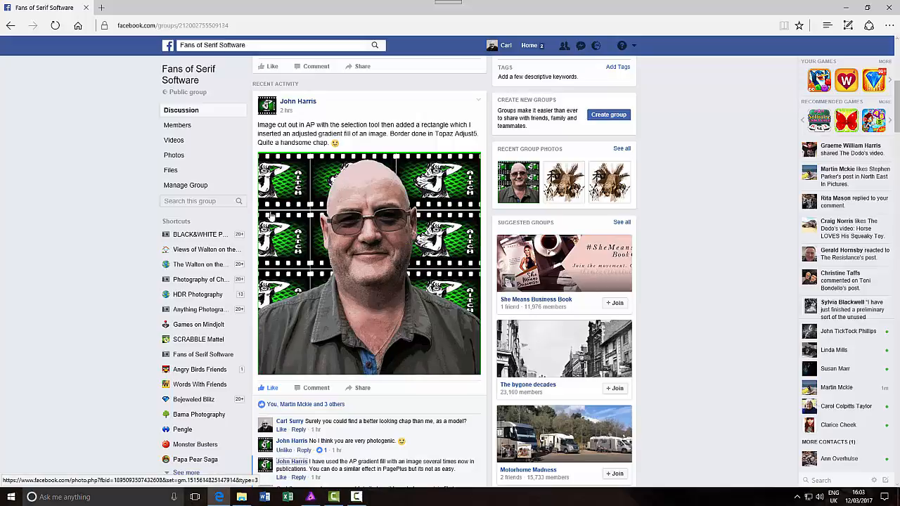
mouse_move(298, 187)
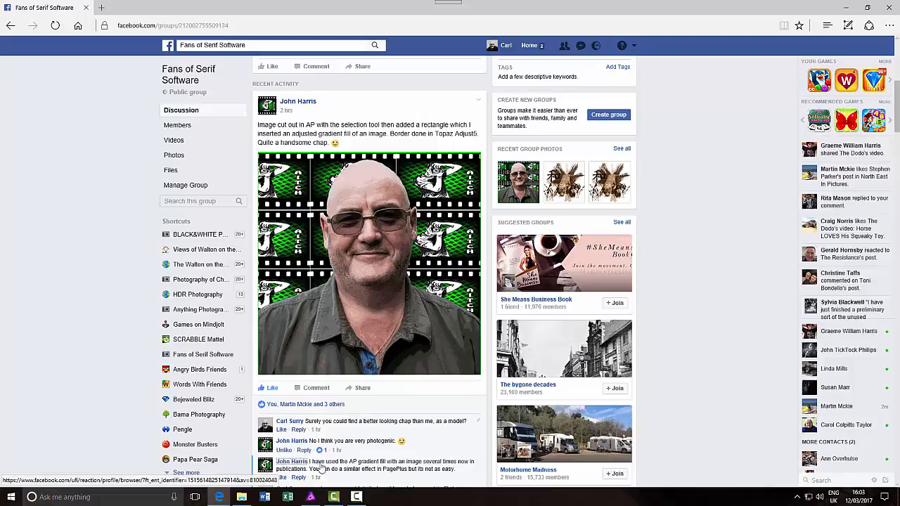
left_click(311, 497)
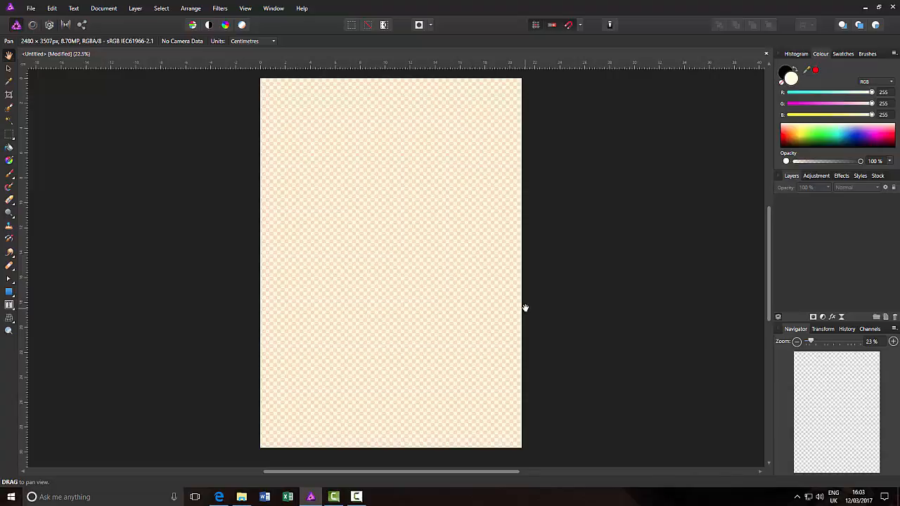
mouse_move(148, 278)
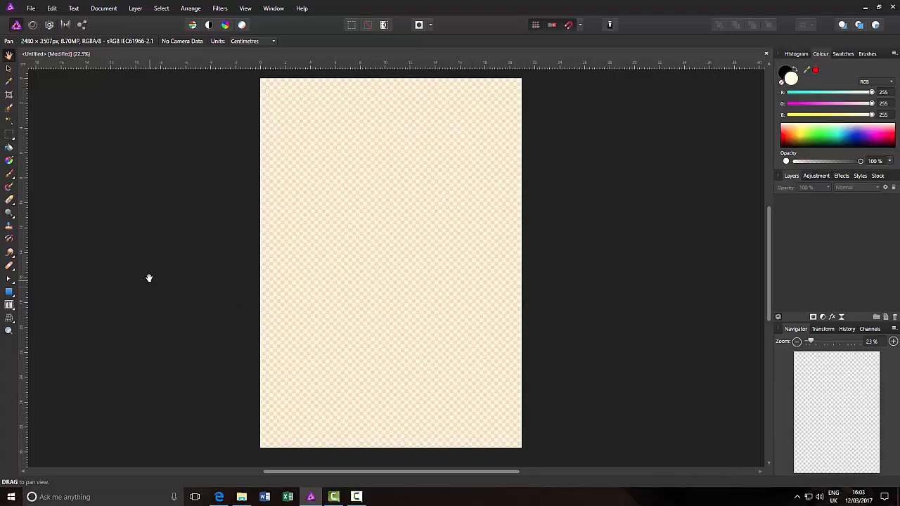
mouse_move(145, 282)
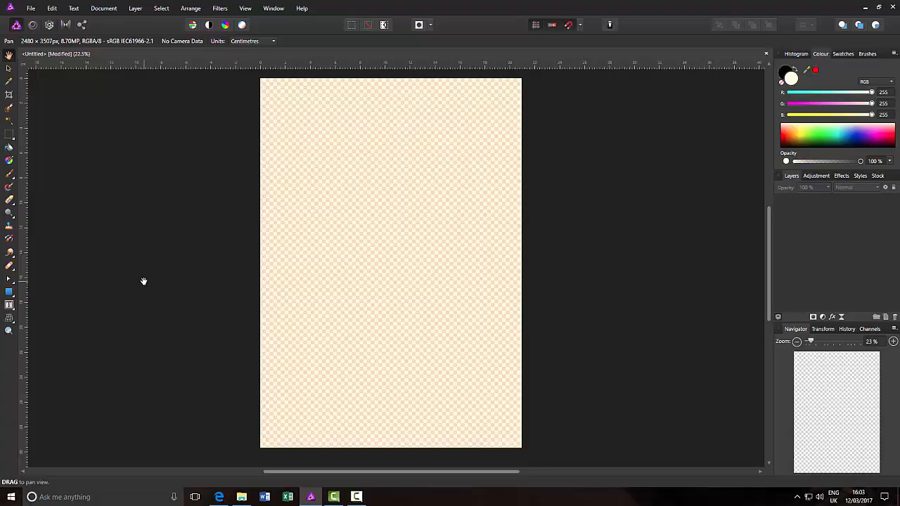
mouse_move(527, 357)
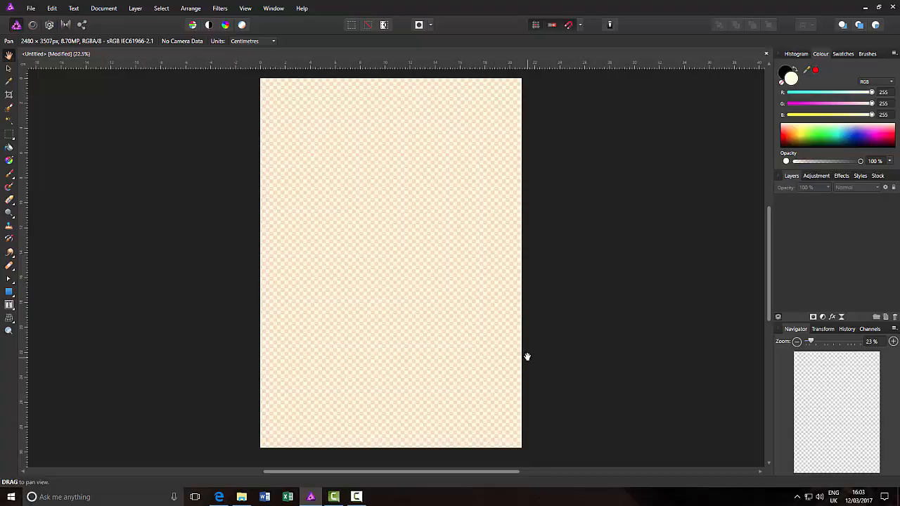
mouse_move(426, 361)
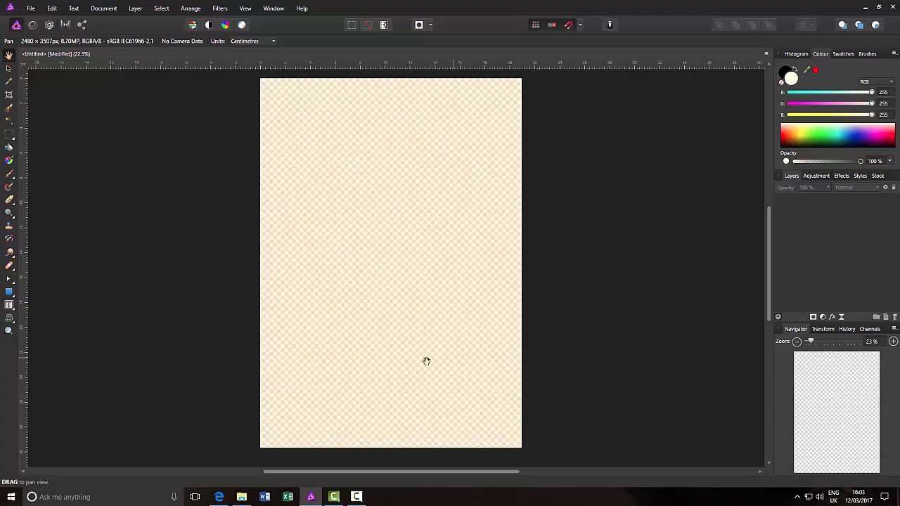
mouse_move(131, 292)
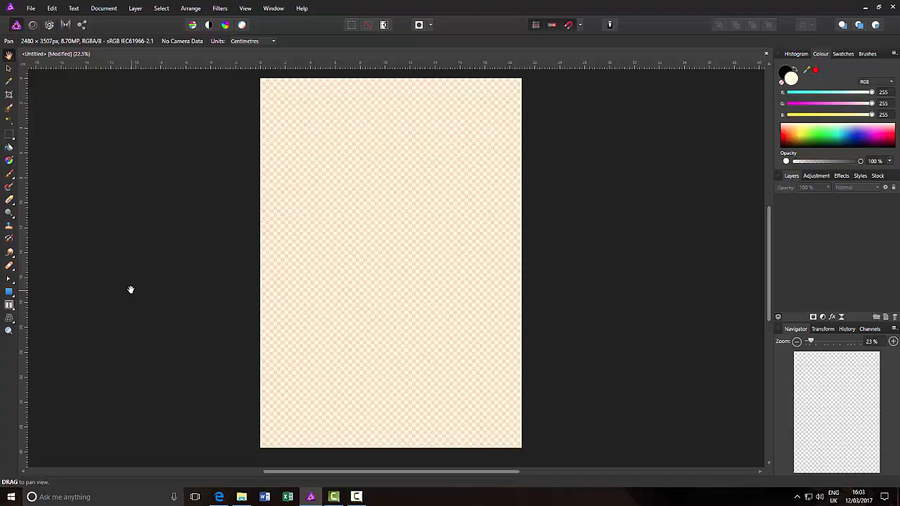
mouse_move(110, 256)
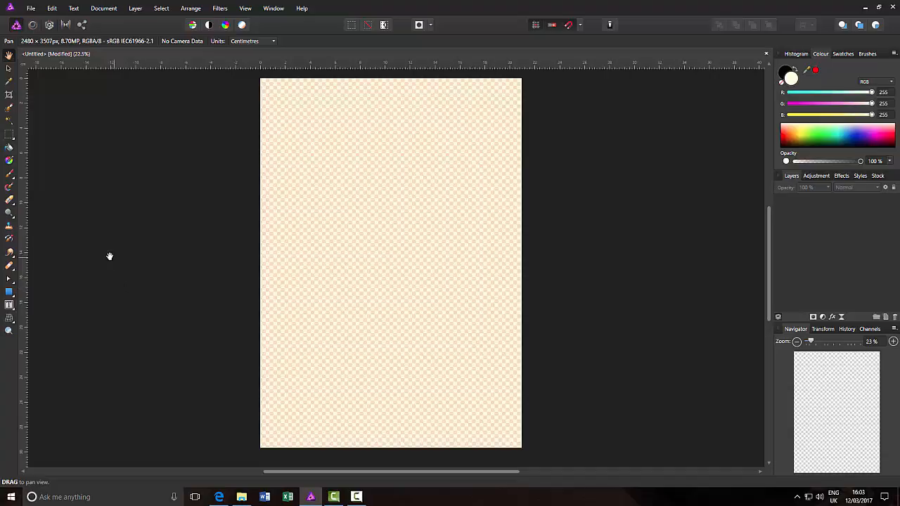
mouse_move(74, 282)
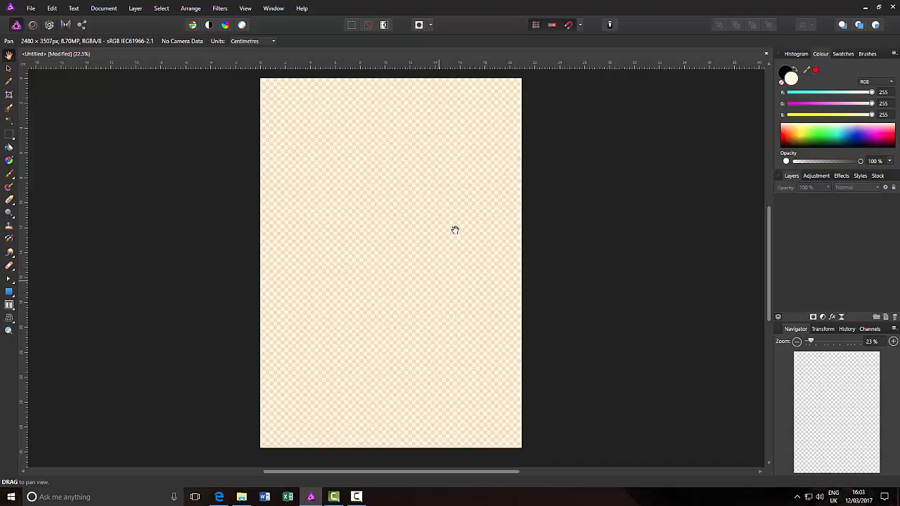
mouse_move(541, 406)
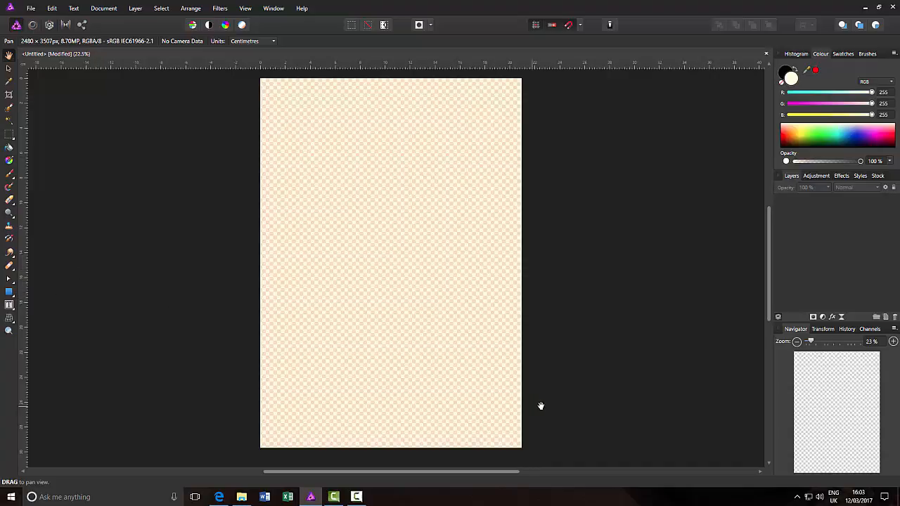
mouse_move(542, 294)
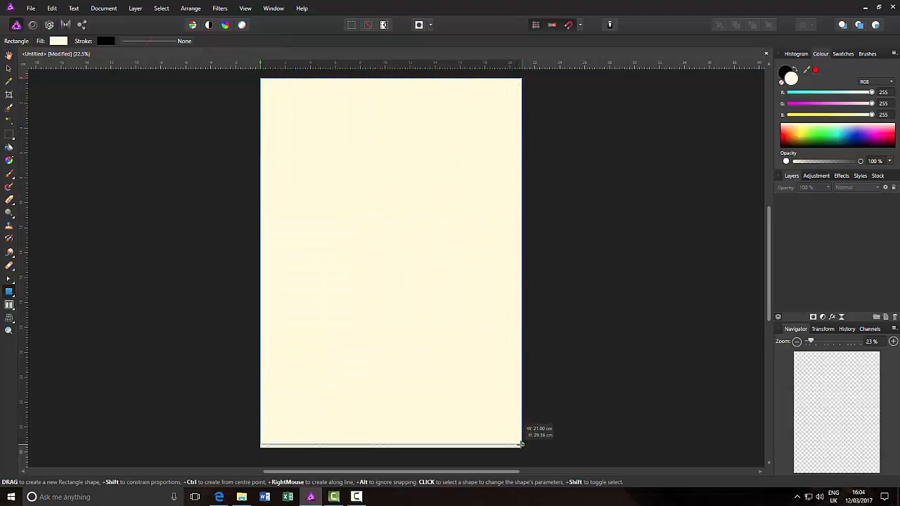
- Drag out a cream rectangle covering the whole A4 page as the single layer
left_click_drag(260, 78, 522, 449)
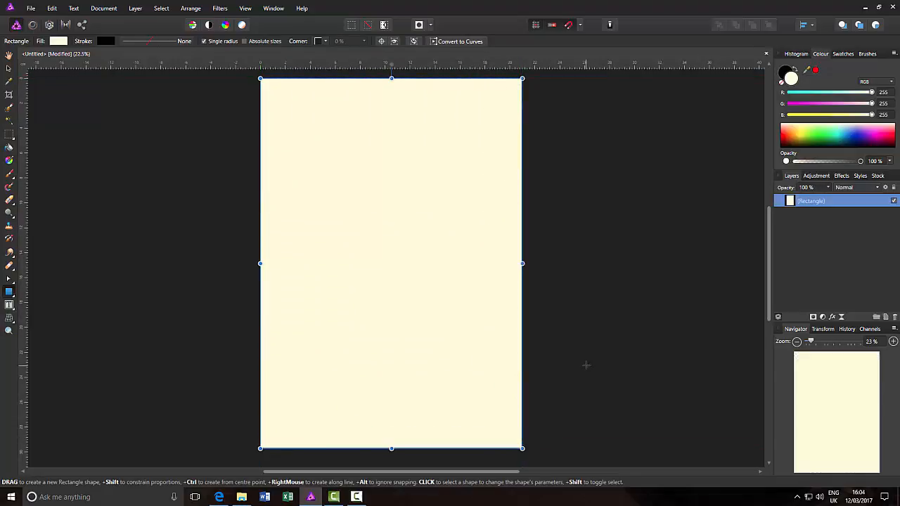
mouse_move(54, 150)
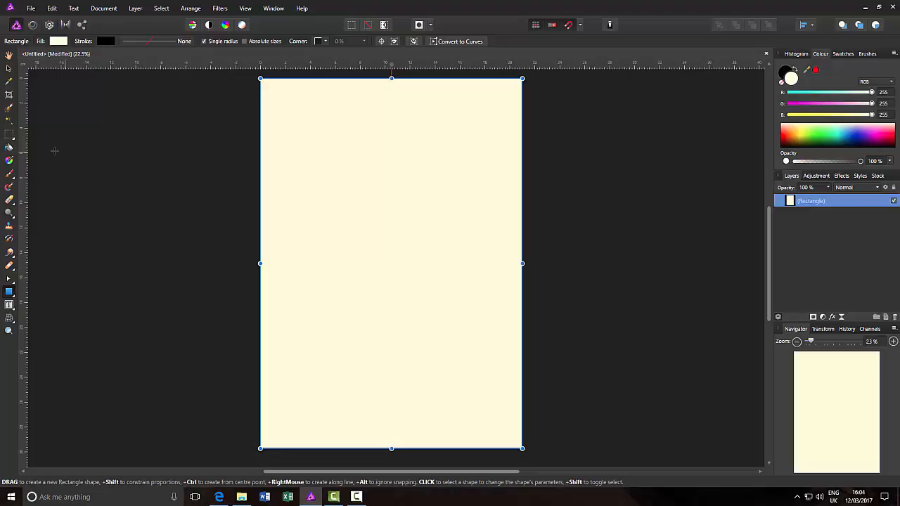
mouse_move(9, 160)
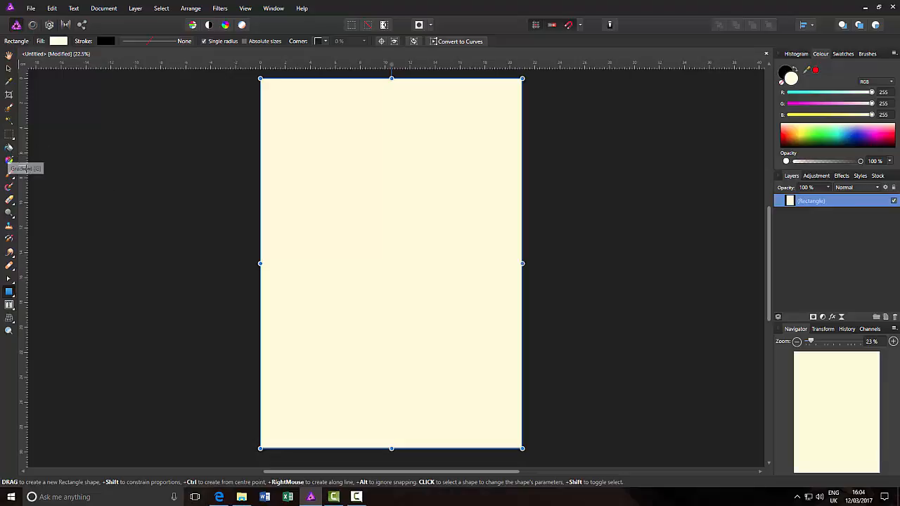
mouse_move(10, 161)
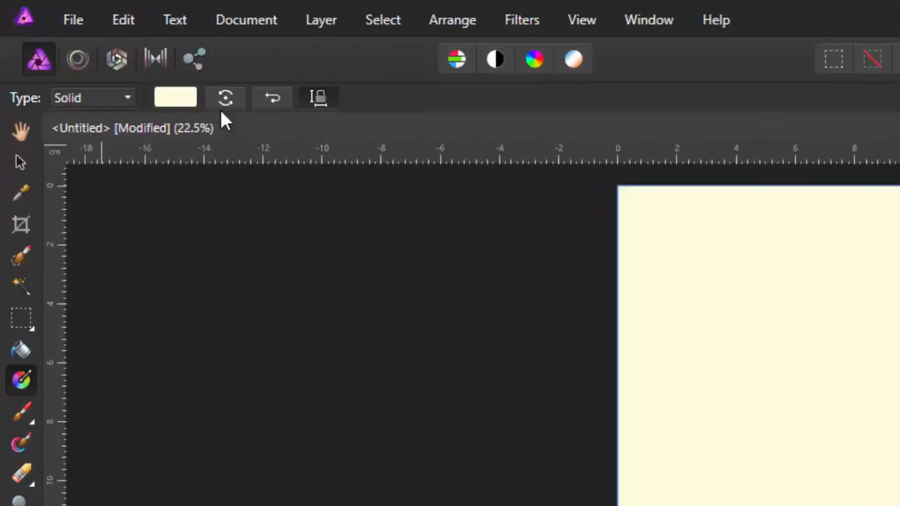
mouse_move(79, 106)
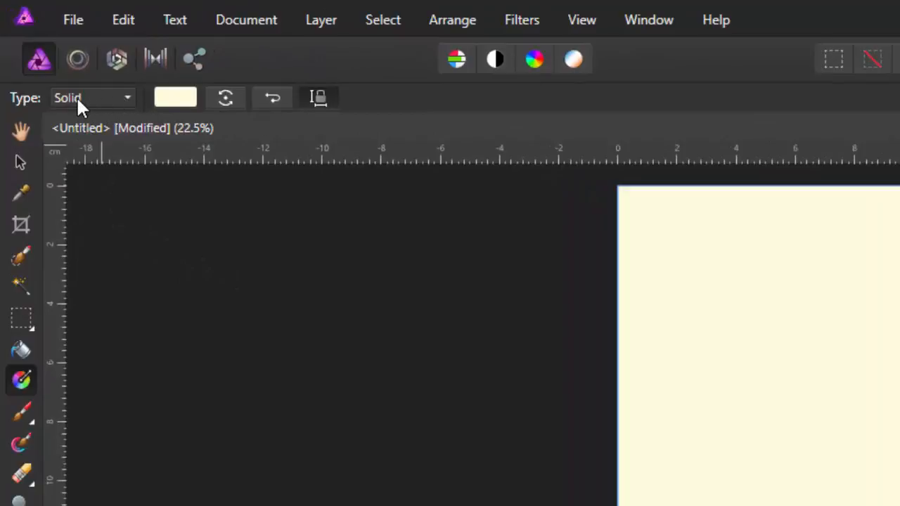
- Change the rectangle's fill type to Bitmap using the bulldozer image C833750.jpg
left_click(91, 98)
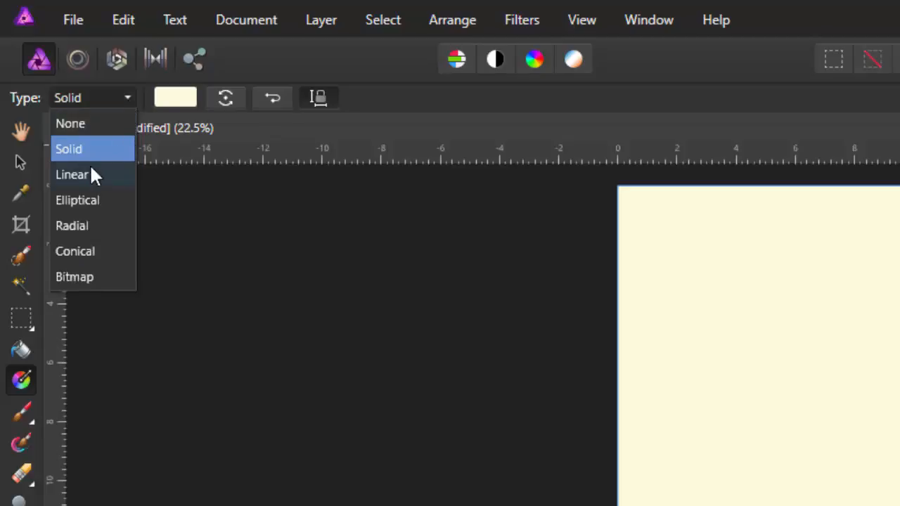
mouse_move(93, 215)
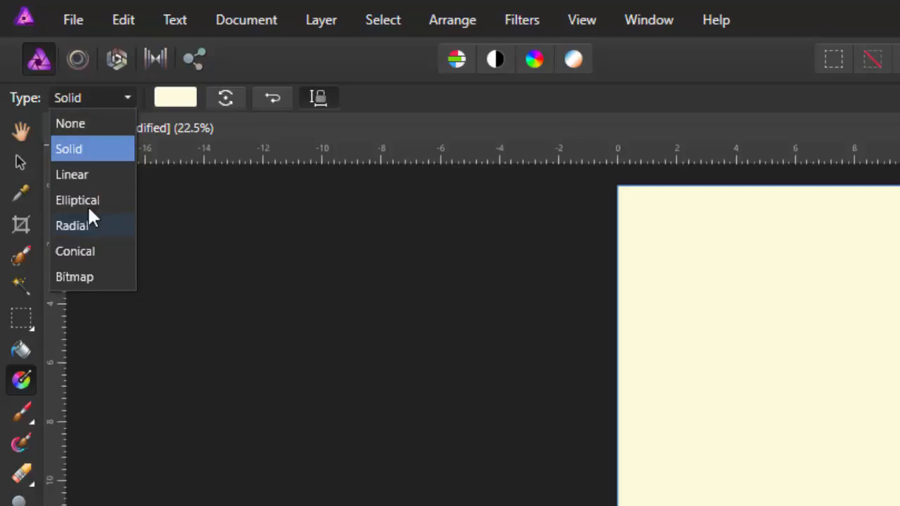
mouse_move(83, 288)
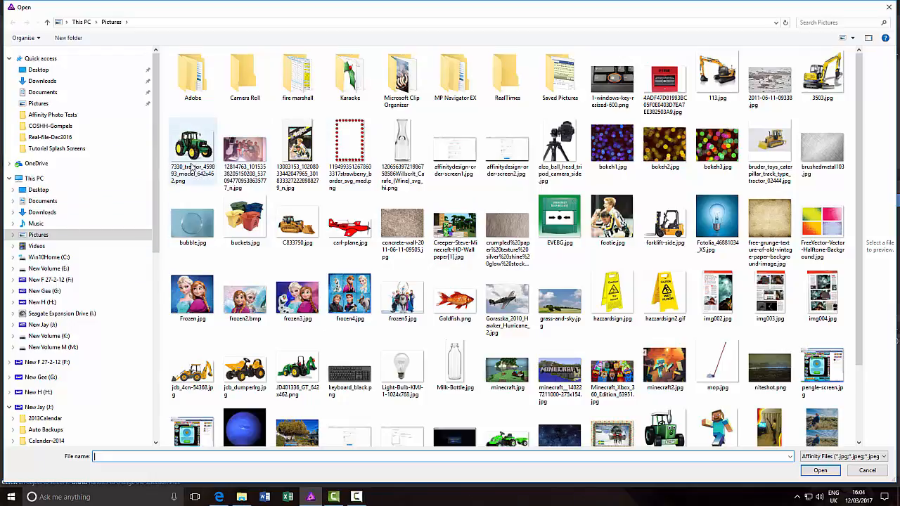
left_click(297, 220)
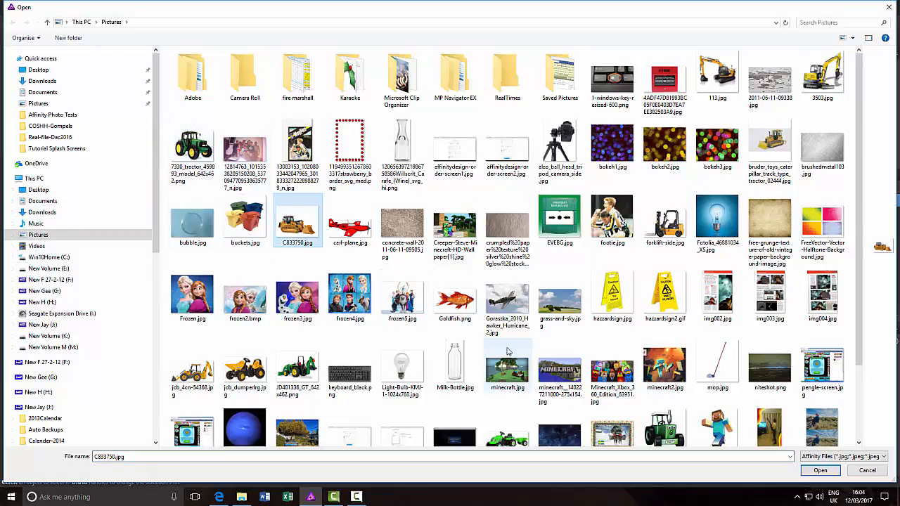
left_click(820, 471)
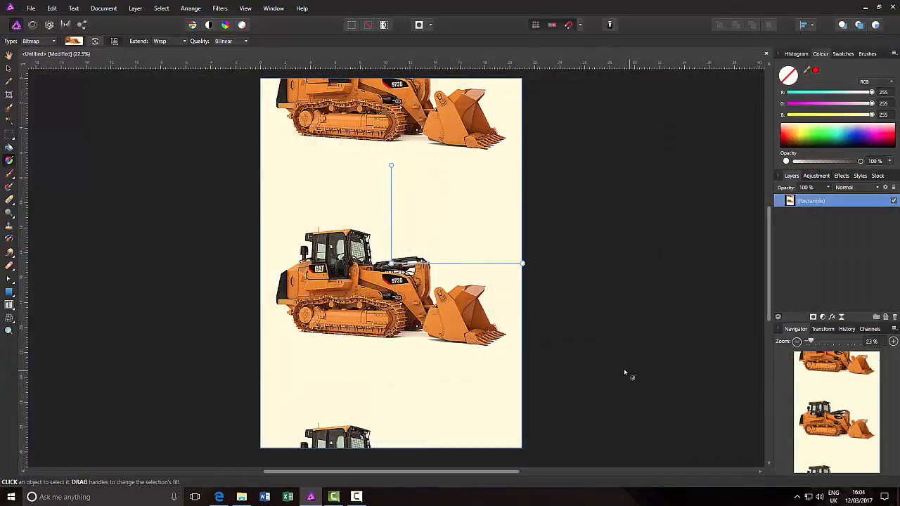
mouse_move(584, 370)
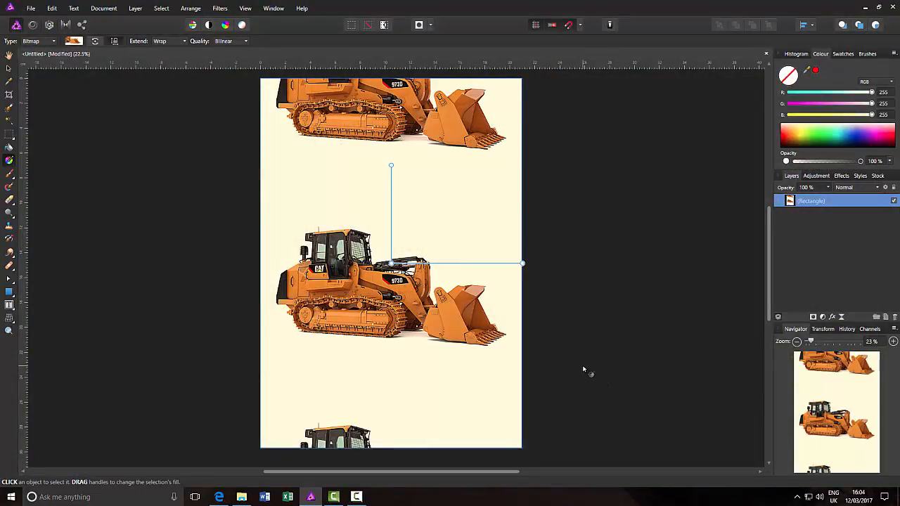
mouse_move(411, 295)
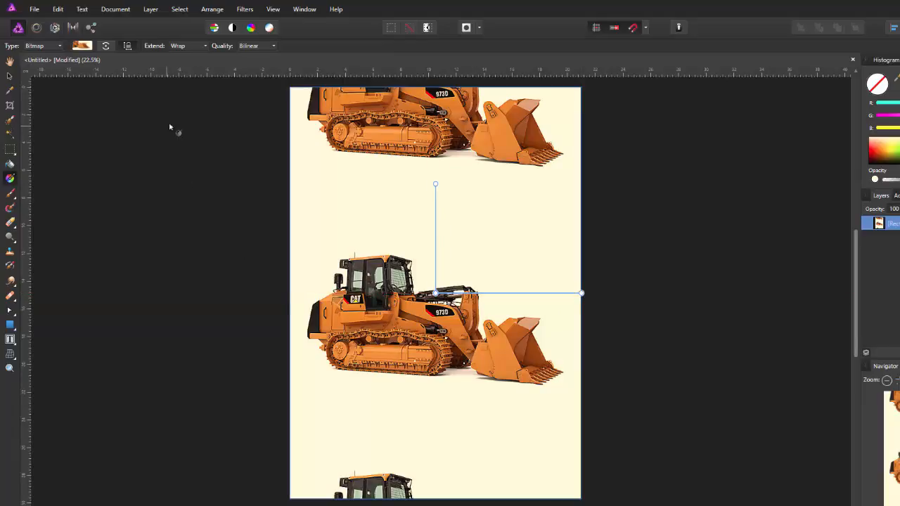
mouse_move(129, 46)
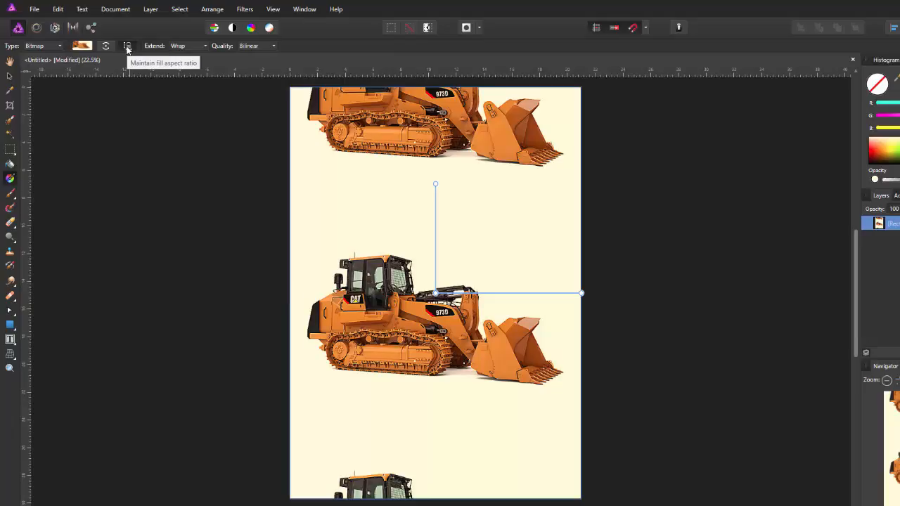
mouse_move(106, 111)
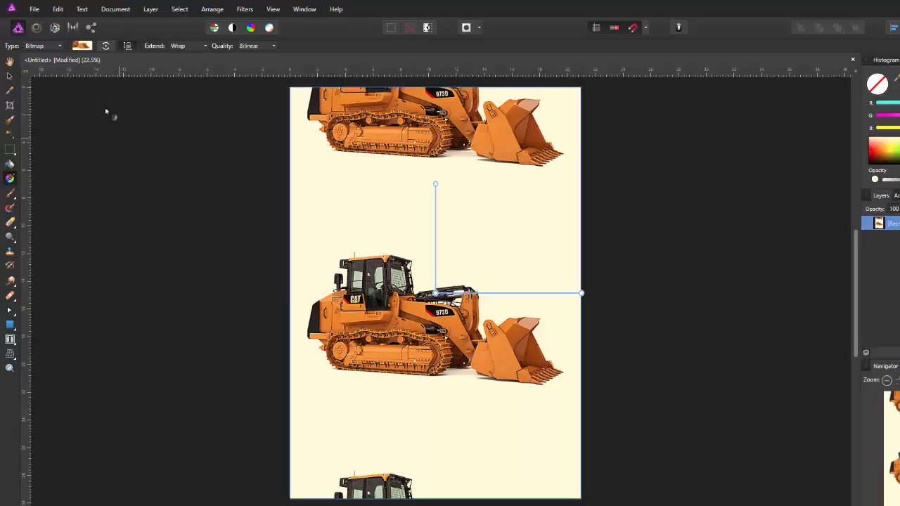
mouse_move(124, 127)
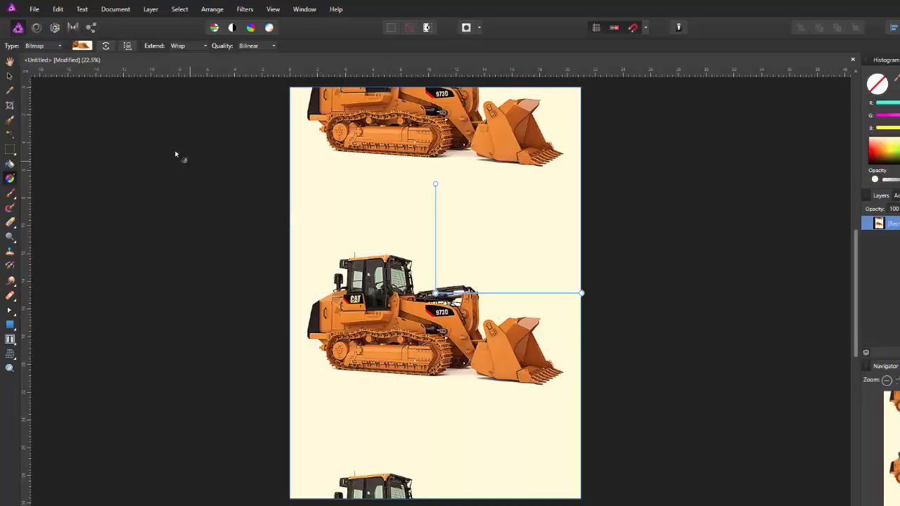
mouse_move(128, 46)
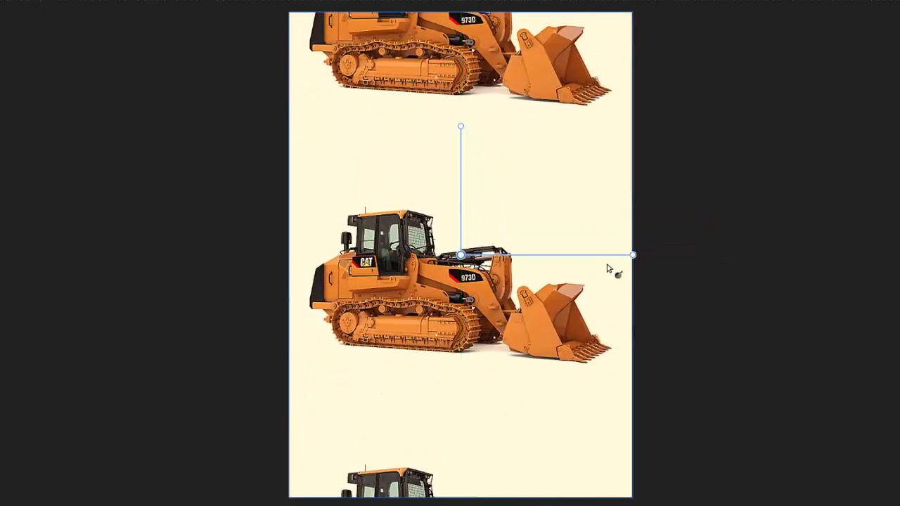
mouse_move(577, 242)
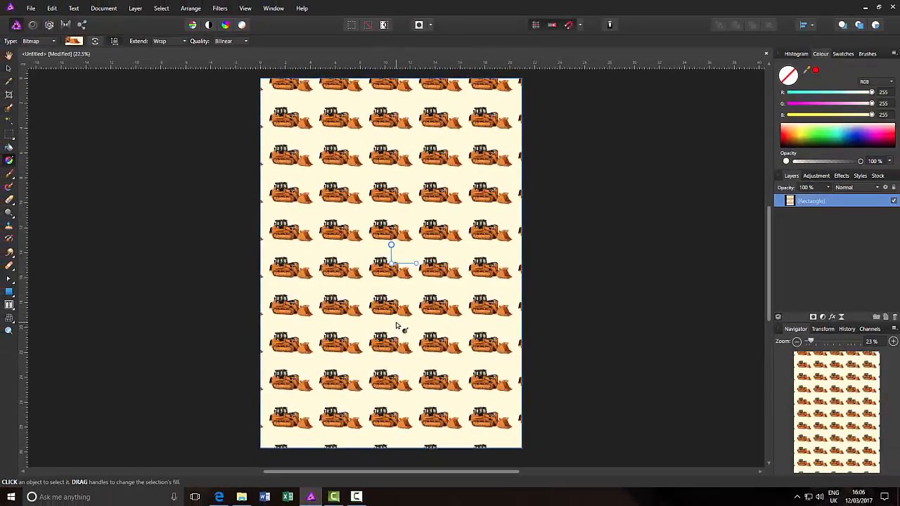
mouse_move(350, 374)
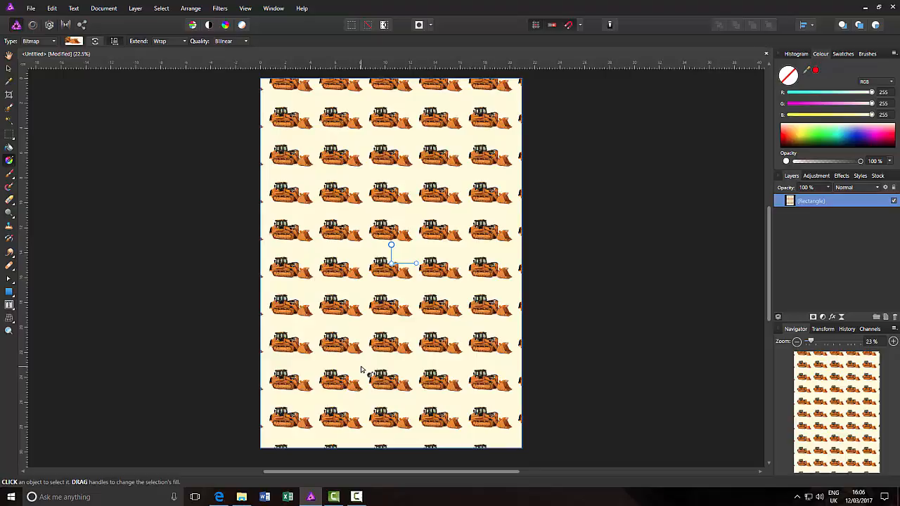
mouse_move(138, 204)
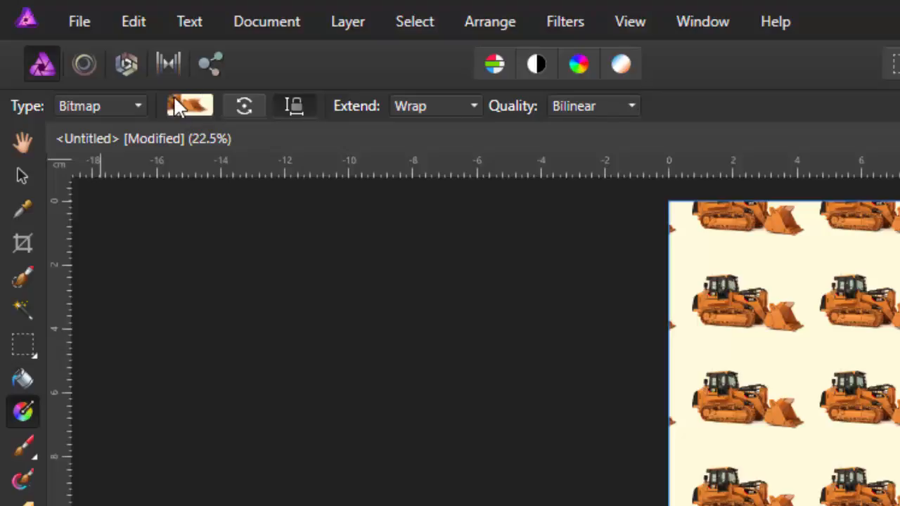
mouse_move(183, 116)
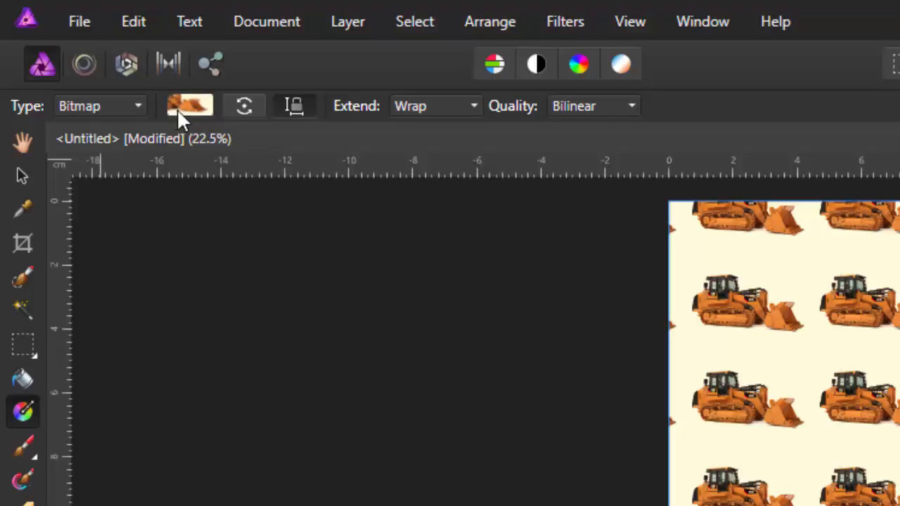
mouse_move(183, 133)
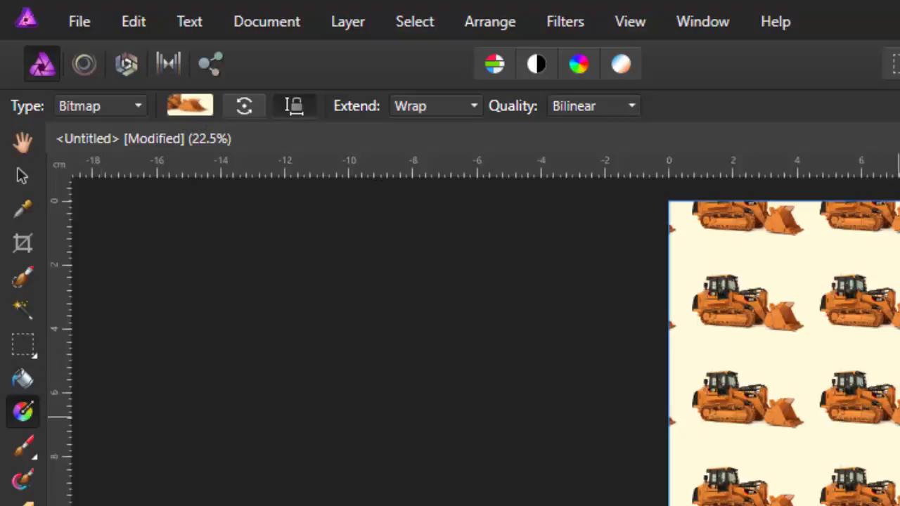
mouse_move(196, 119)
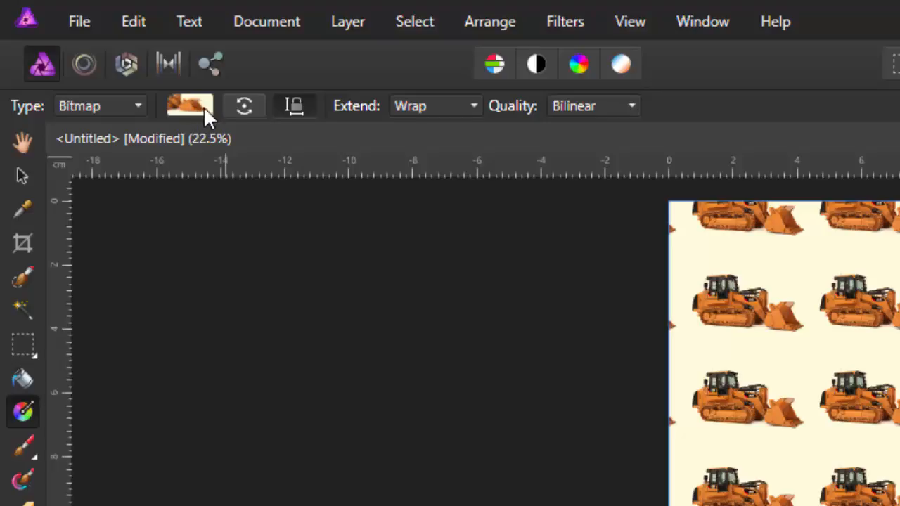
mouse_move(196, 115)
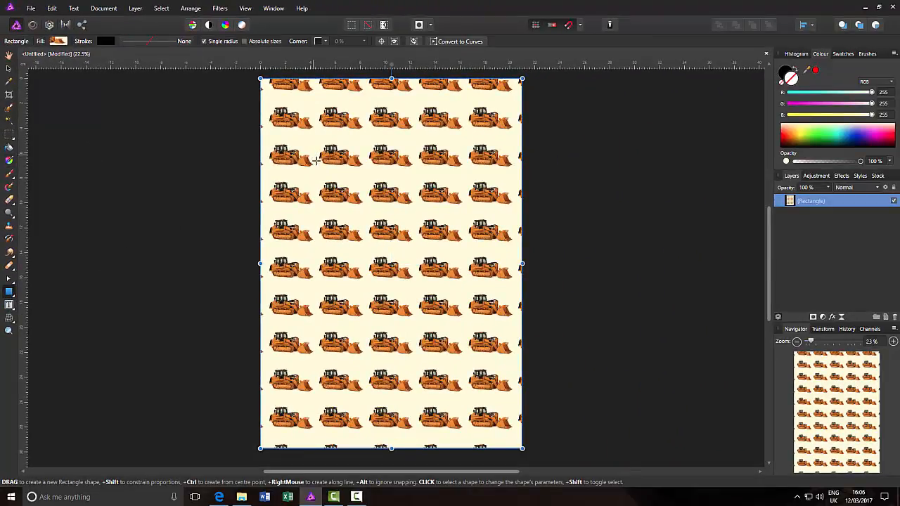
- Draw a small bulldozer-filled rectangle near the top and a heart in the lower half
left_click_drag(316, 153, 399, 229)
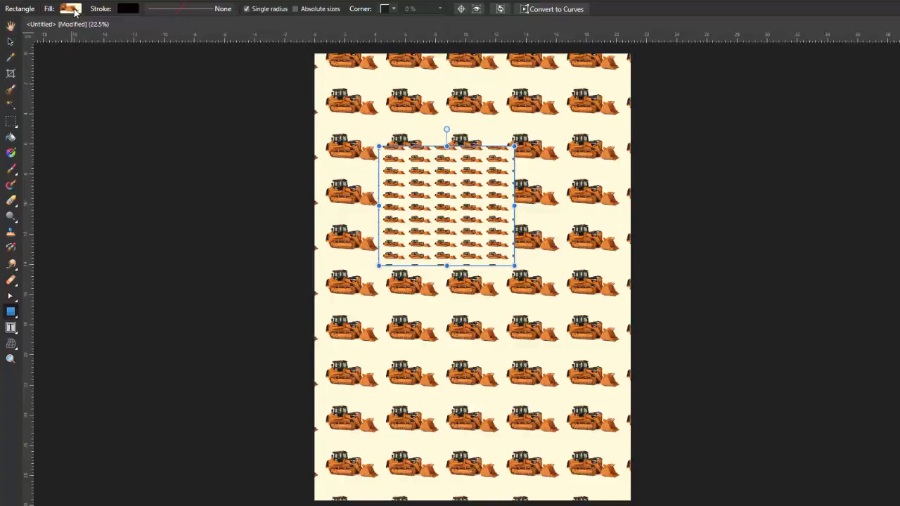
left_click(69, 9)
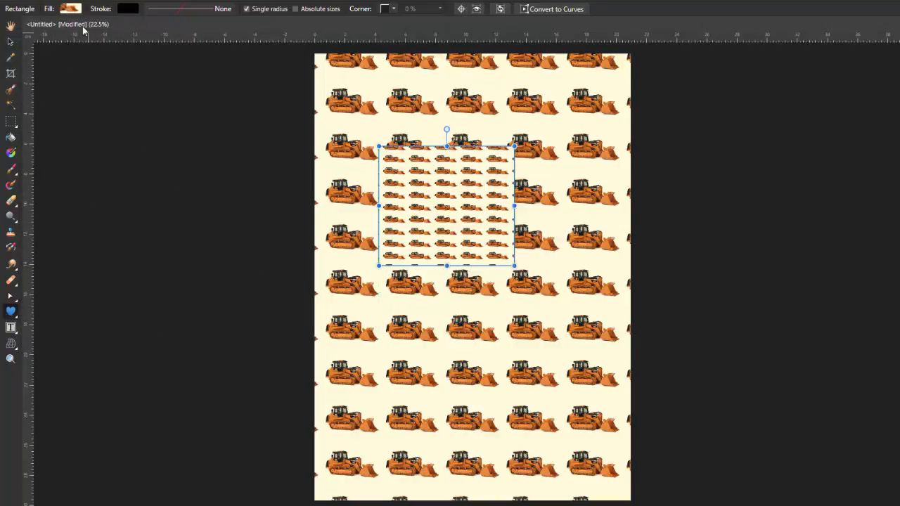
left_click_drag(397, 306, 552, 450)
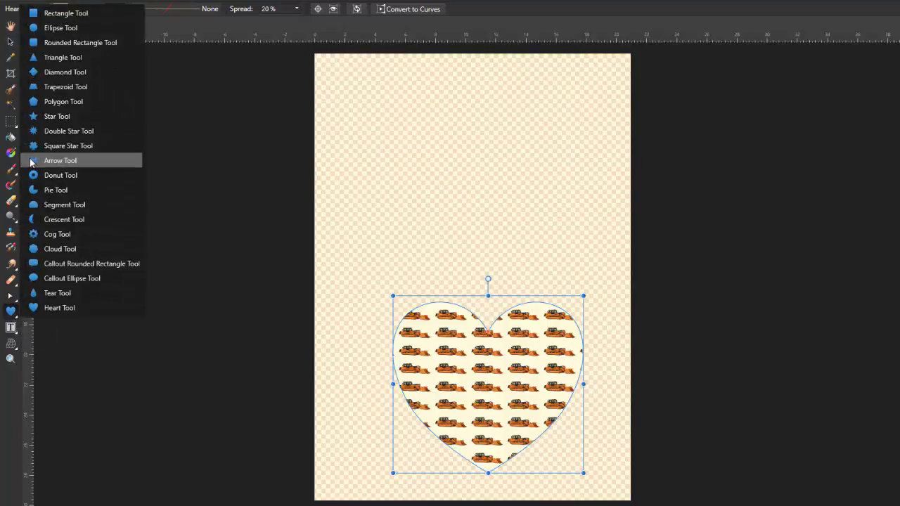
- Select the Donut Tool to add a bulldozer-filled donut shape
left_click(59, 161)
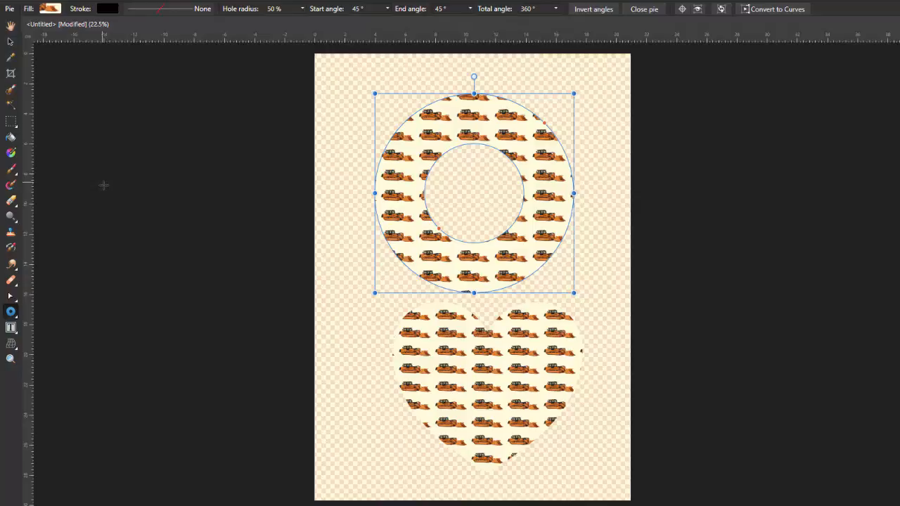
mouse_move(133, 295)
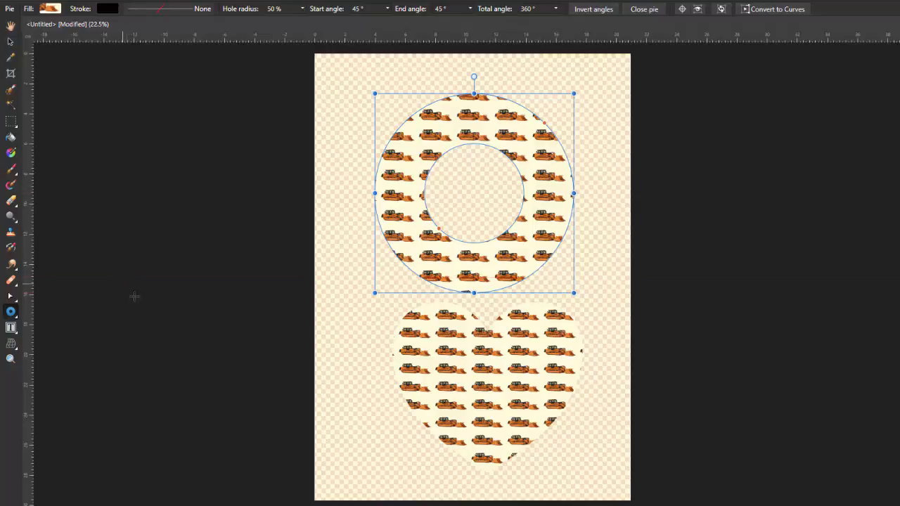
mouse_move(678, 315)
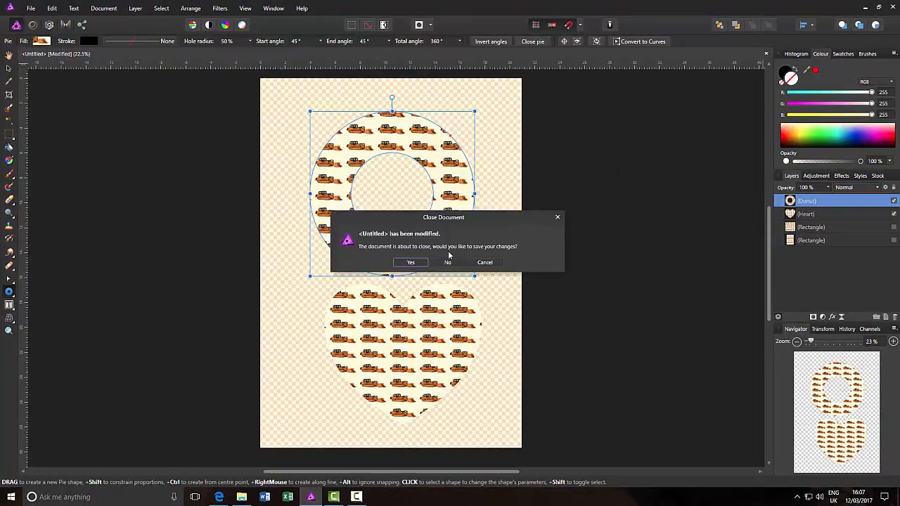
- Close the bulldozer document without saving and begin a new document
left_click(448, 262)
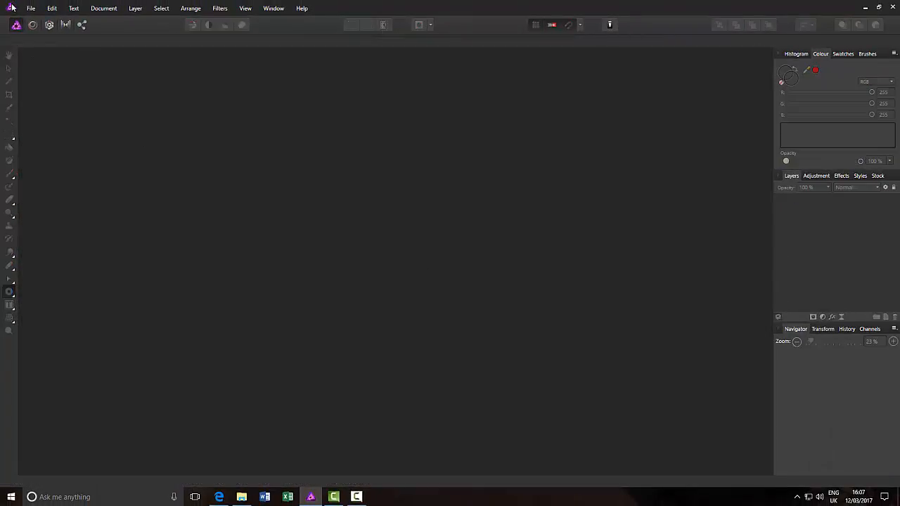
left_click(31, 8)
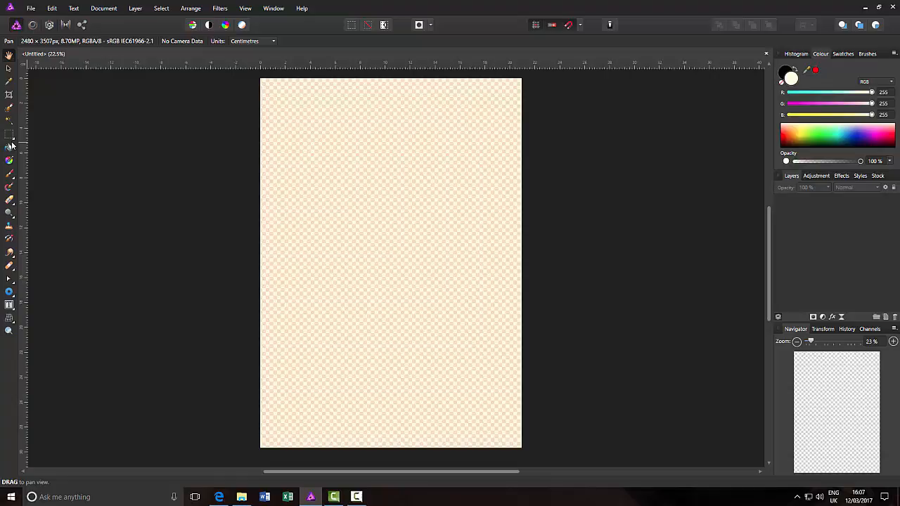
mouse_move(10, 304)
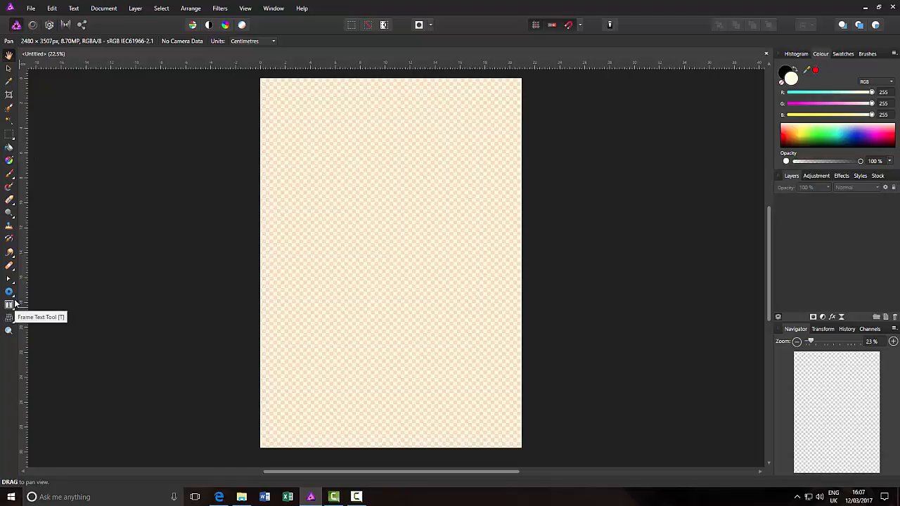
- Pick the Rectangle shape tool and draw a rectangle spanning the entire new page
left_click(9, 291)
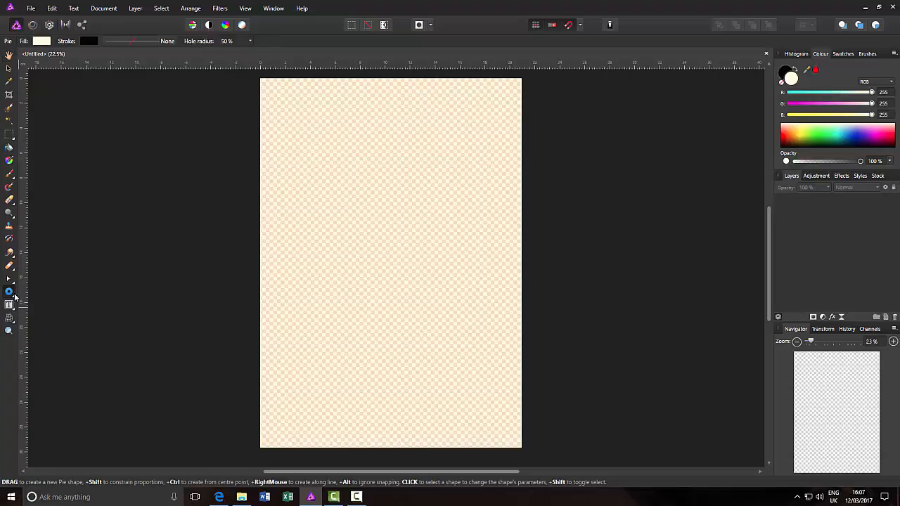
left_click(9, 290)
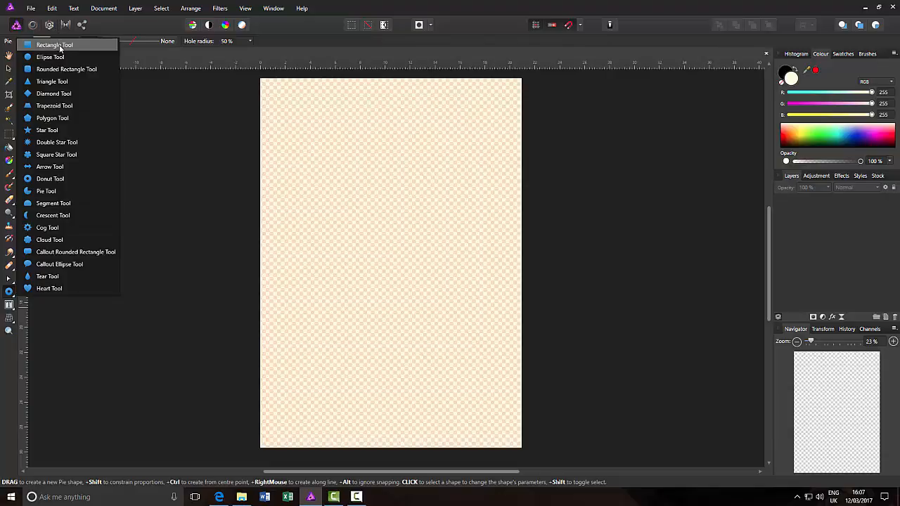
left_click(54, 45)
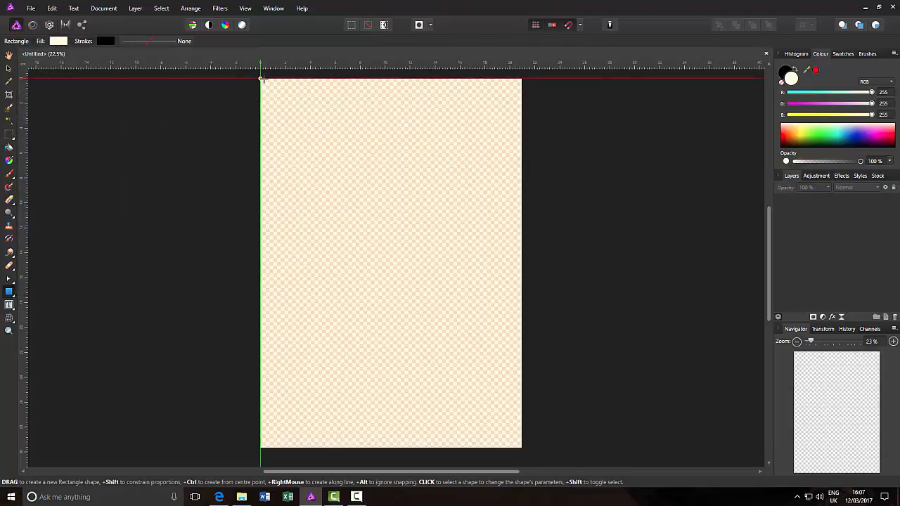
left_click_drag(261, 79, 465, 374)
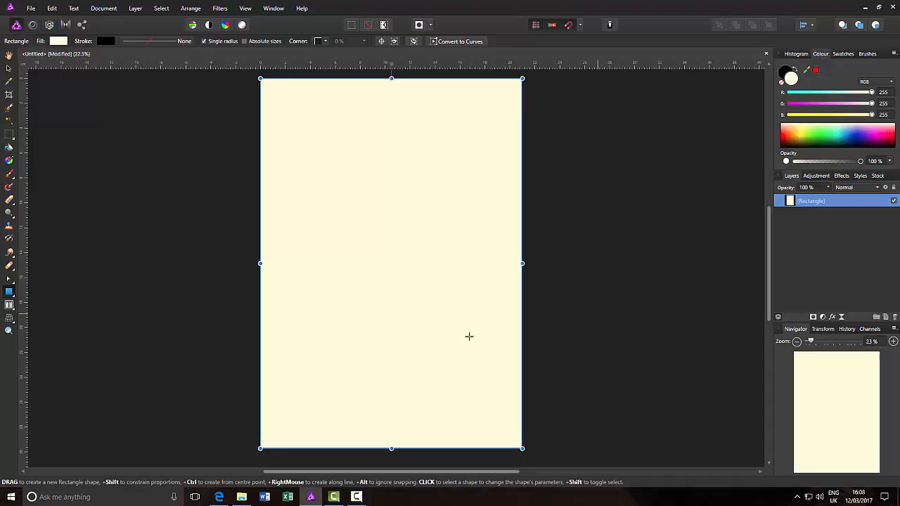
mouse_move(682, 307)
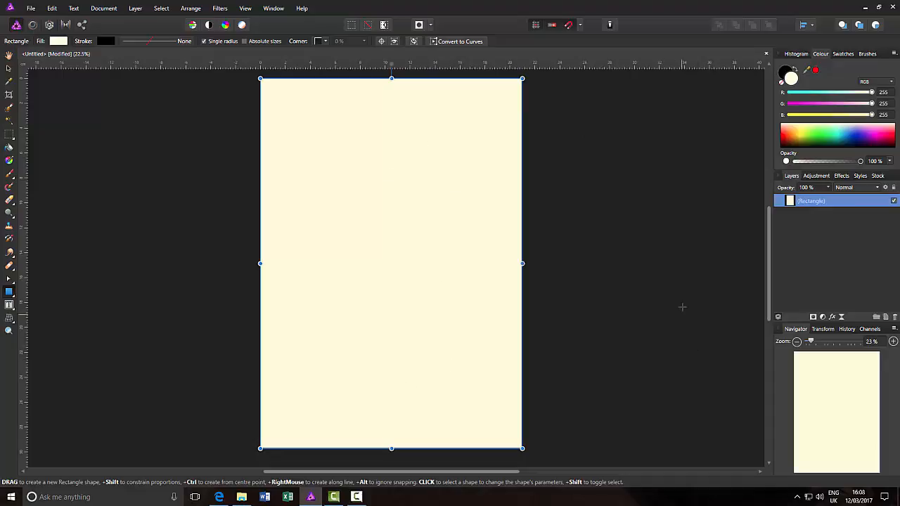
mouse_move(758, 198)
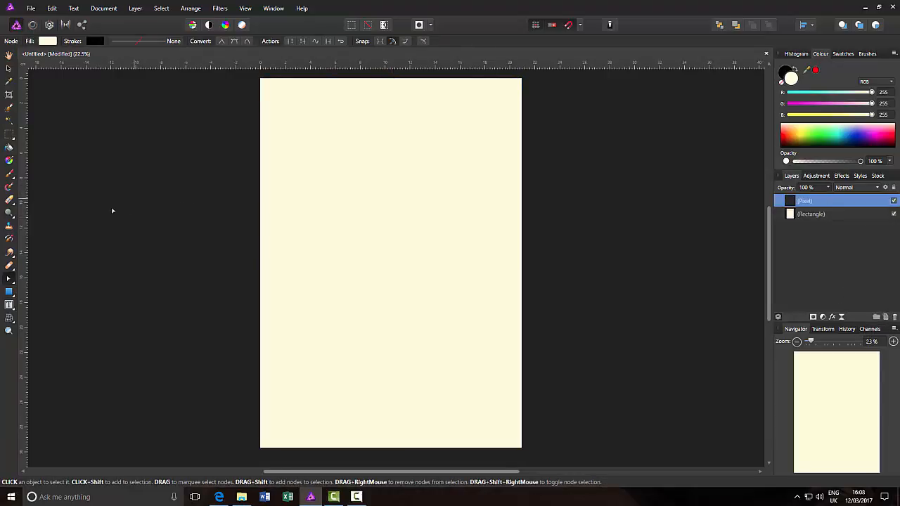
mouse_move(10, 296)
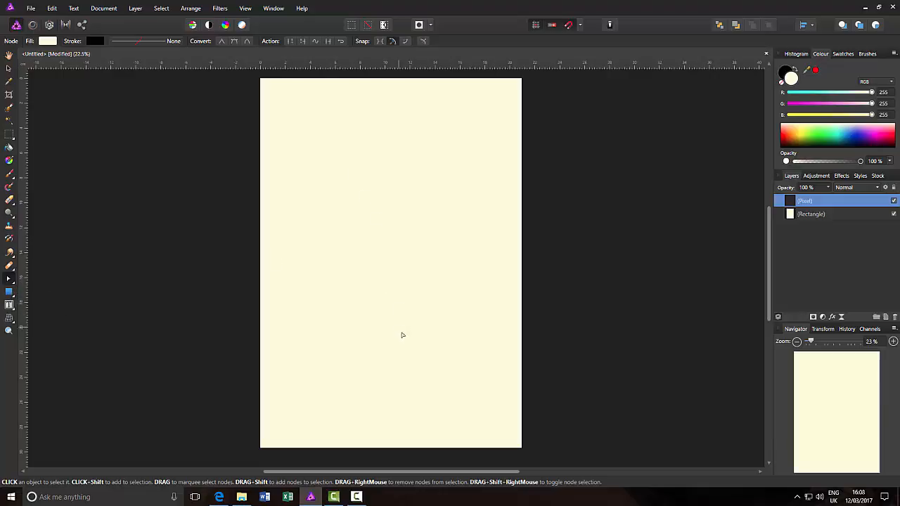
mouse_move(10, 161)
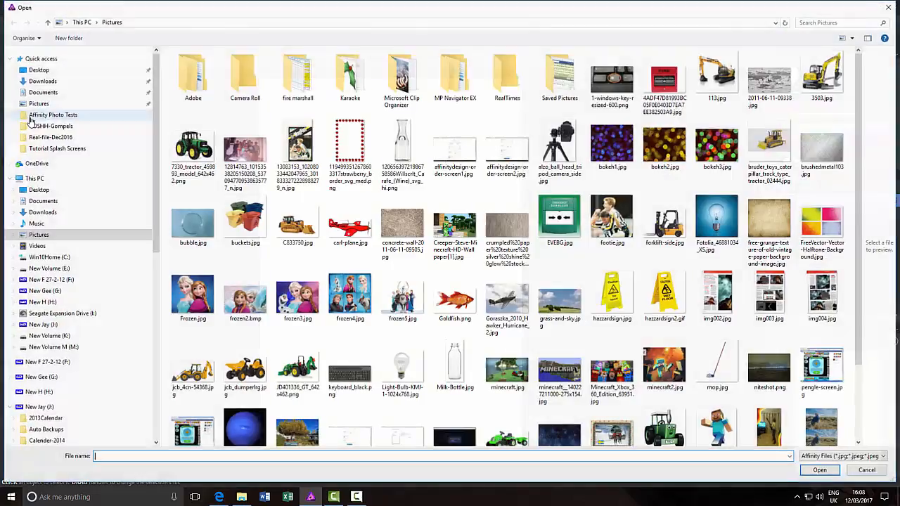
- Choose C833750.jpg in the Open dialog and load it as the bitmap fill
left_click(297, 220)
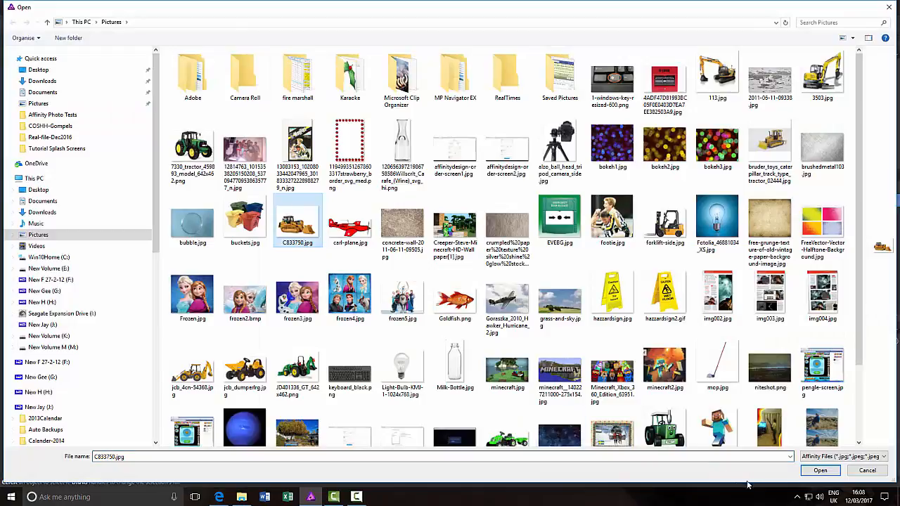
left_click(820, 471)
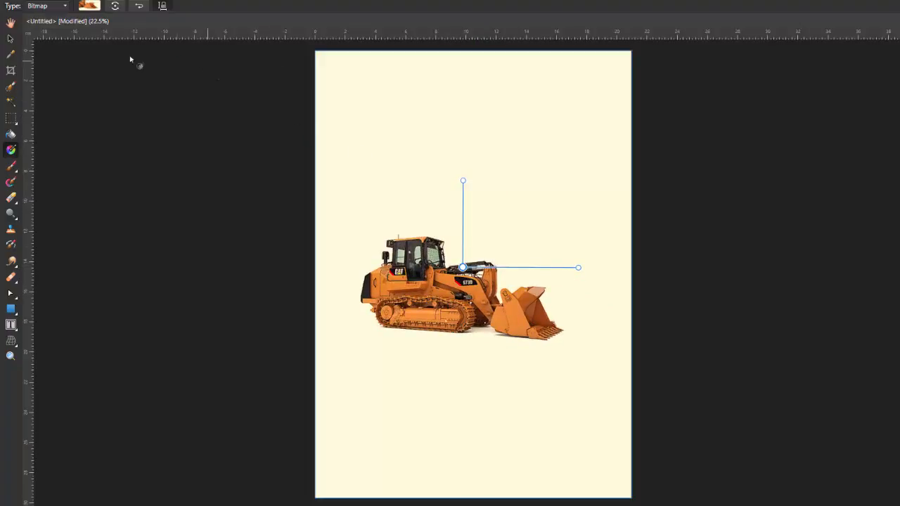
mouse_move(163, 6)
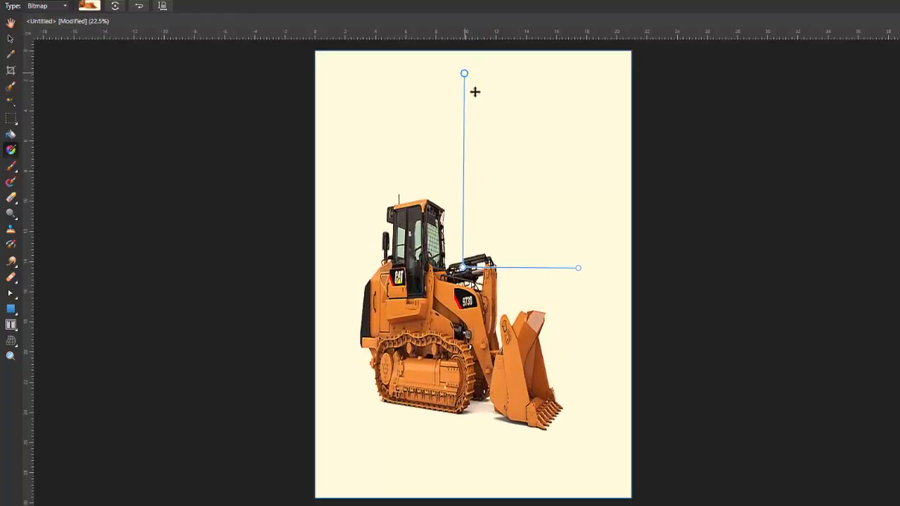
- Stretch the bulldozer fill taller and rotate it onto a diagonal
left_click_drag(578, 268, 654, 277)
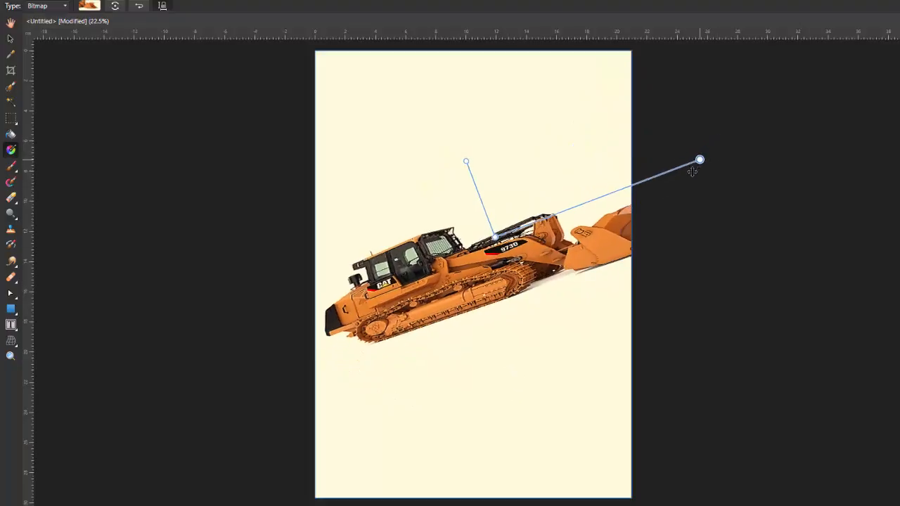
left_click_drag(700, 160, 640, 352)
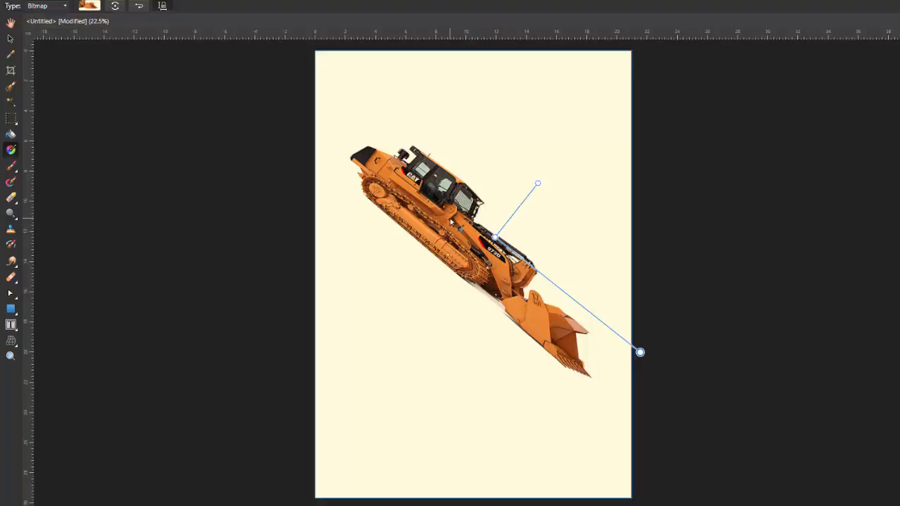
mouse_move(67, 78)
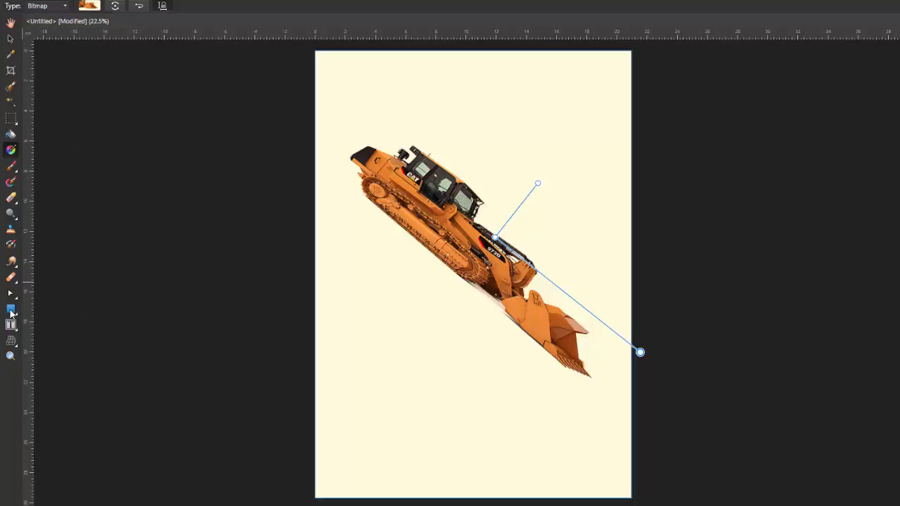
mouse_move(11, 312)
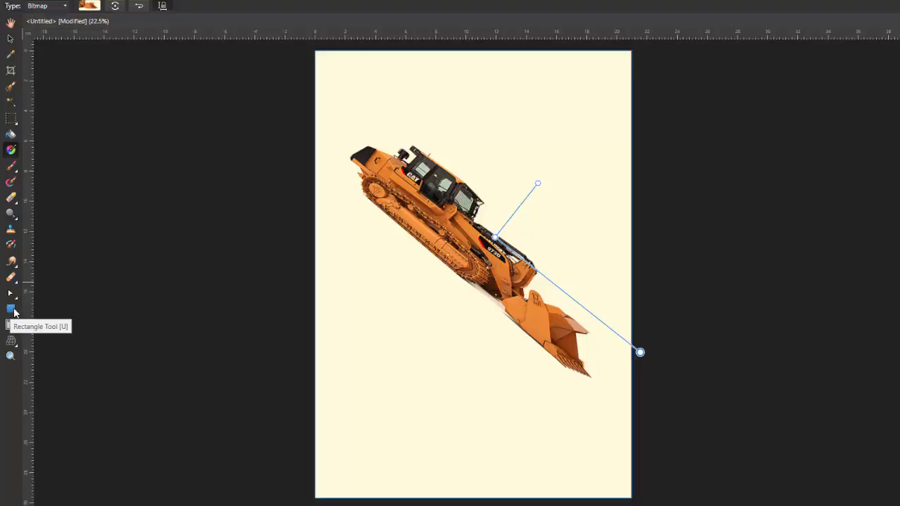
- Draw a small rectangle in the lower left of the page, below the bulldozer
left_click(12, 310)
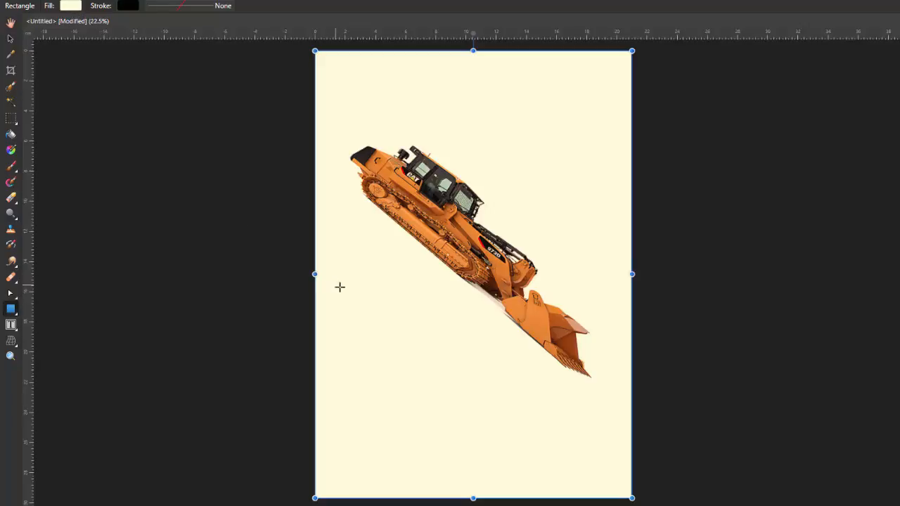
mouse_move(443, 425)
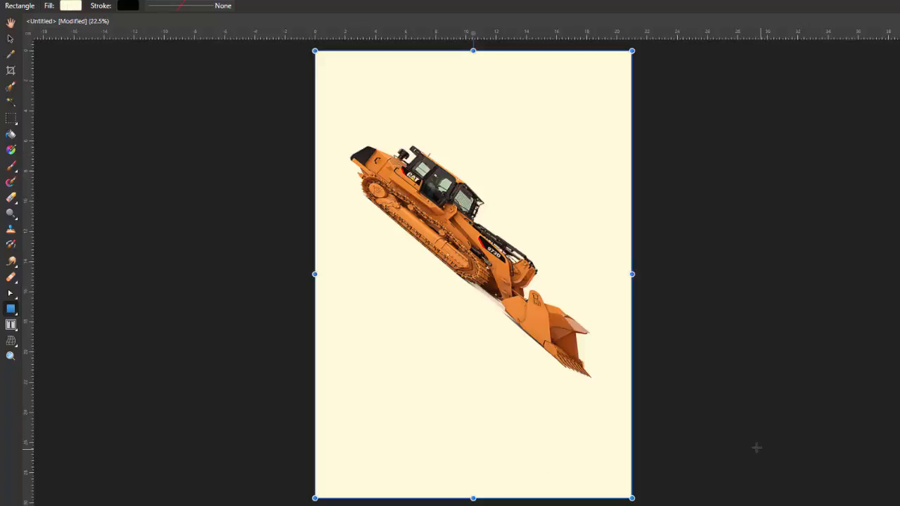
mouse_move(143, 394)
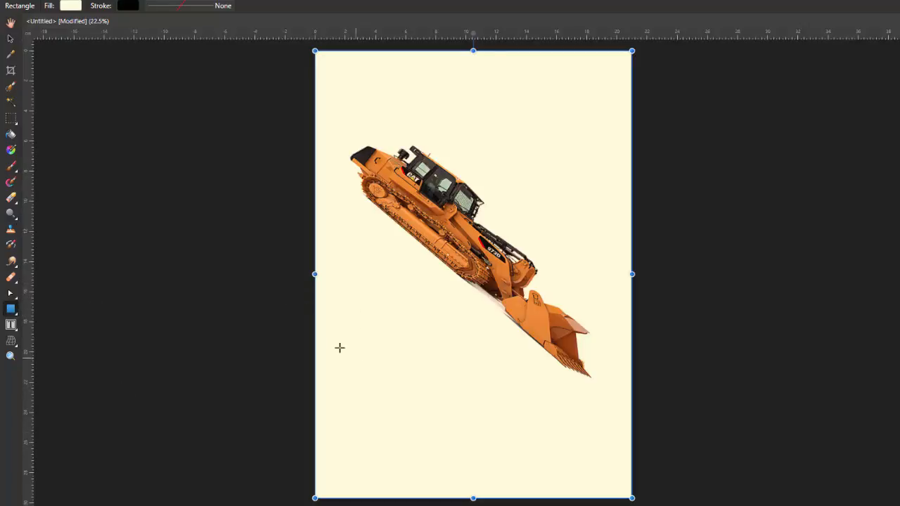
left_click_drag(345, 325, 511, 448)
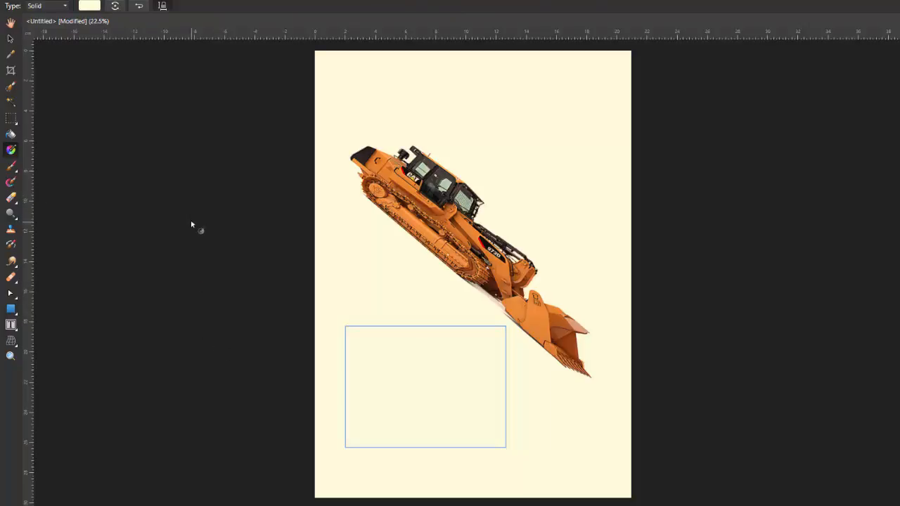
left_click(46, 5)
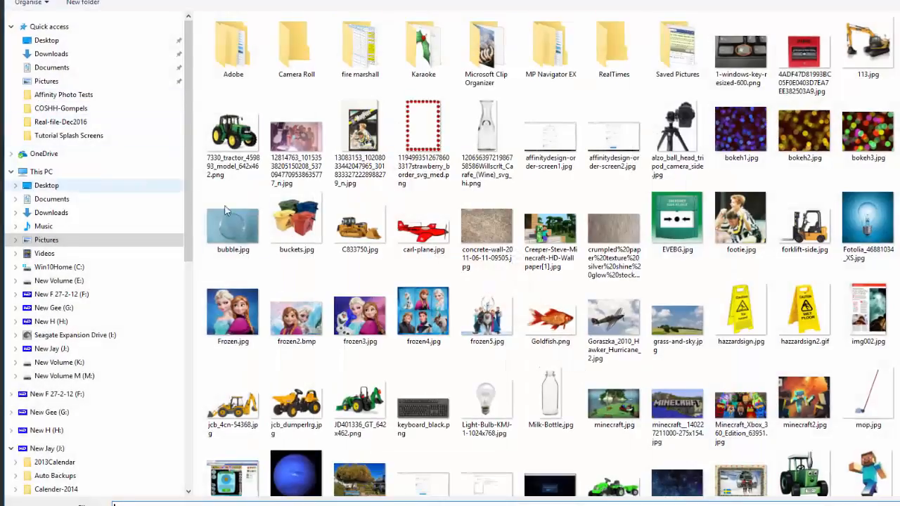
- Pick the green tractor PNG as a wrapped, tiling bitmap fill for the small rectangle
left_click(233, 134)
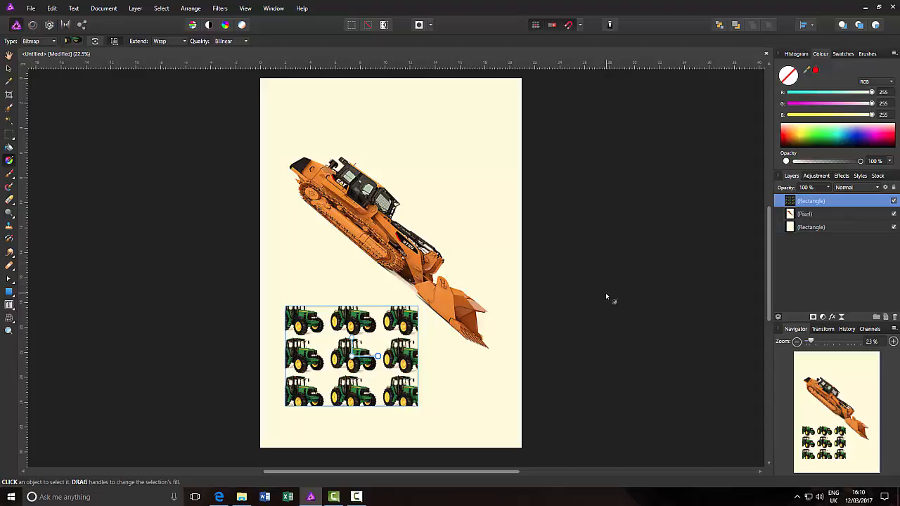
mouse_move(531, 345)
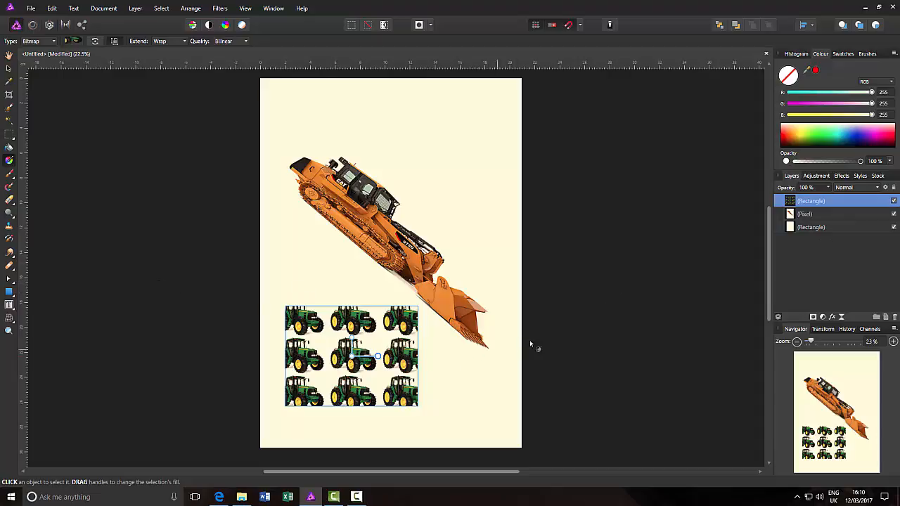
mouse_move(593, 315)
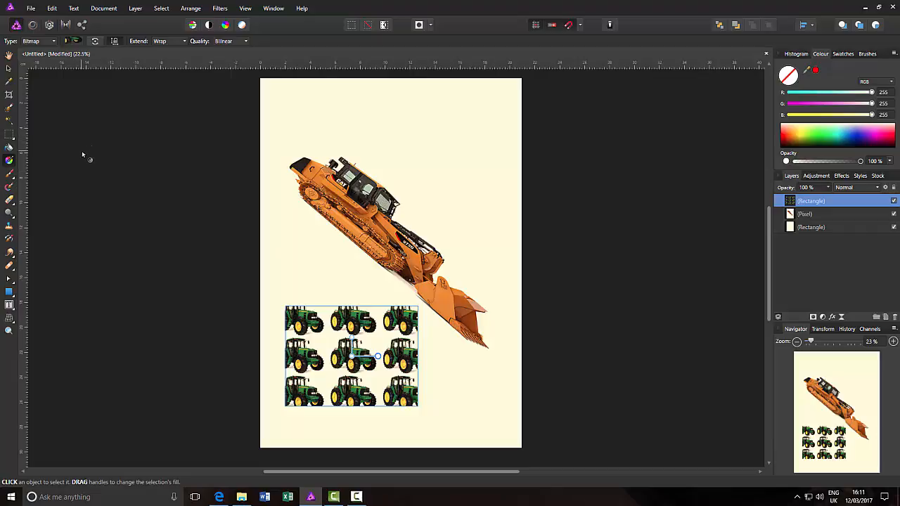
mouse_move(415, 297)
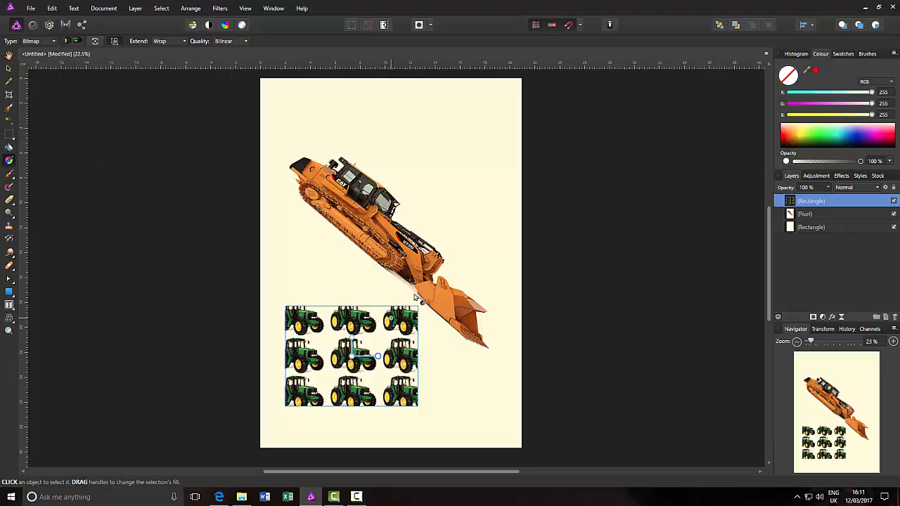
mouse_move(770, 265)
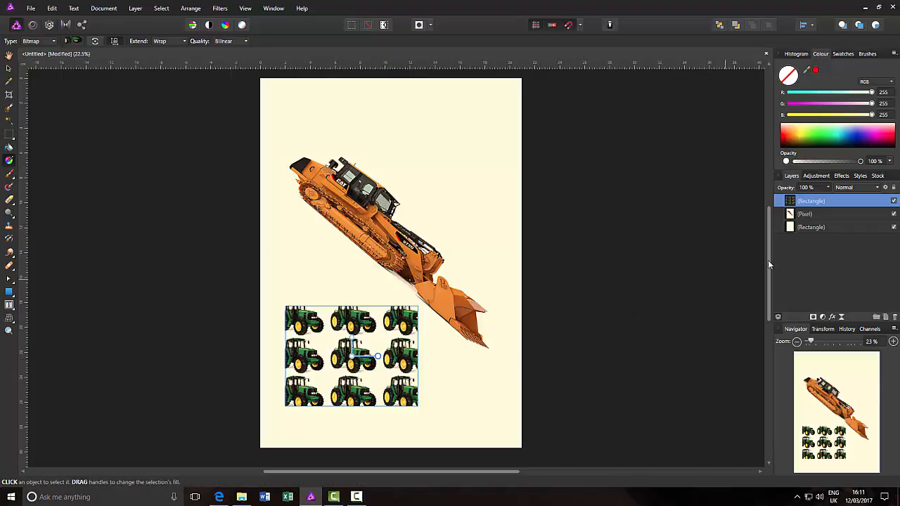
- Give the bulldozer Pixel layer the Difference blend mode
left_click(805, 213)
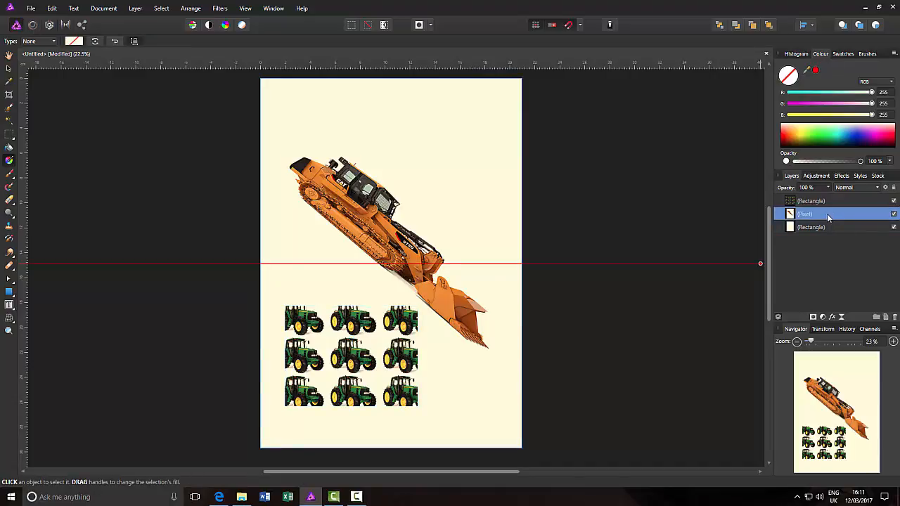
left_click(856, 187)
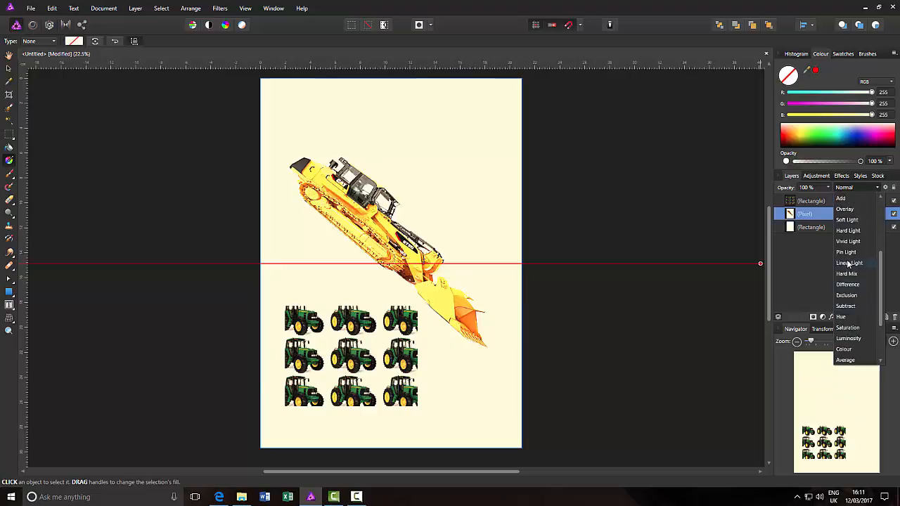
left_click(848, 284)
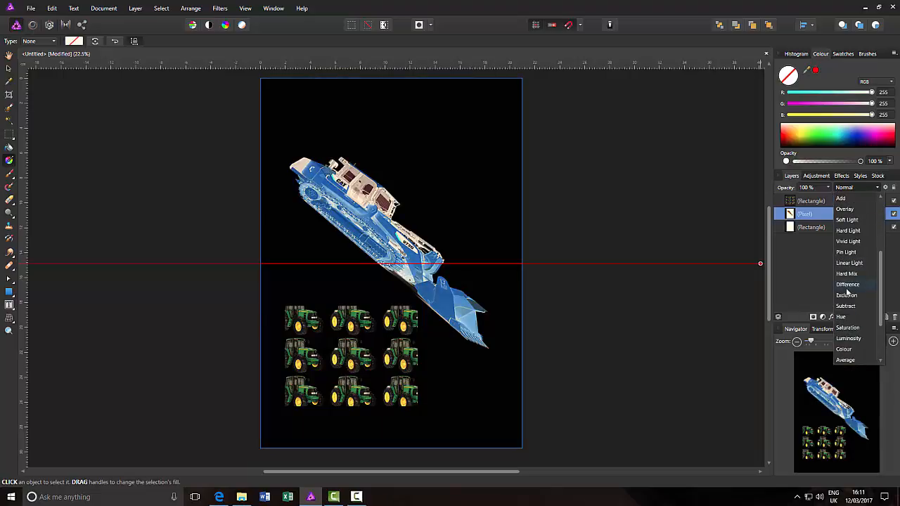
left_click(848, 284)
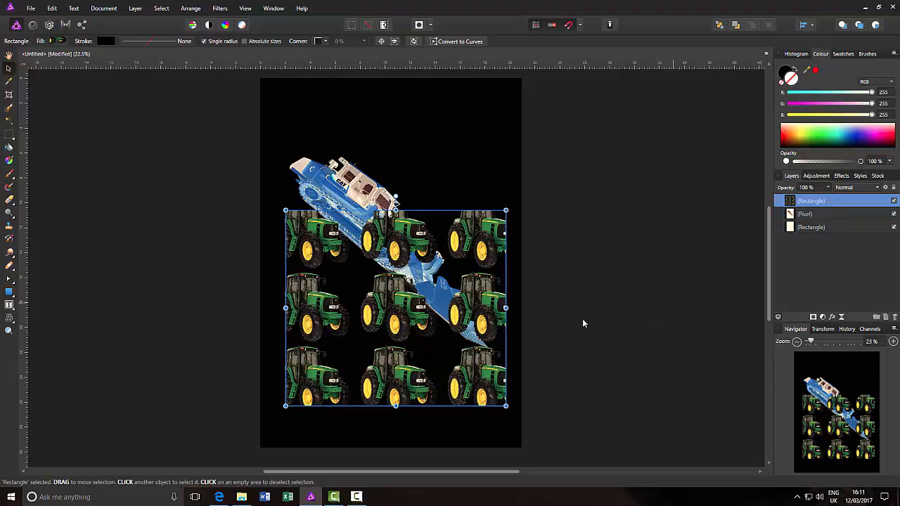
mouse_move(170, 183)
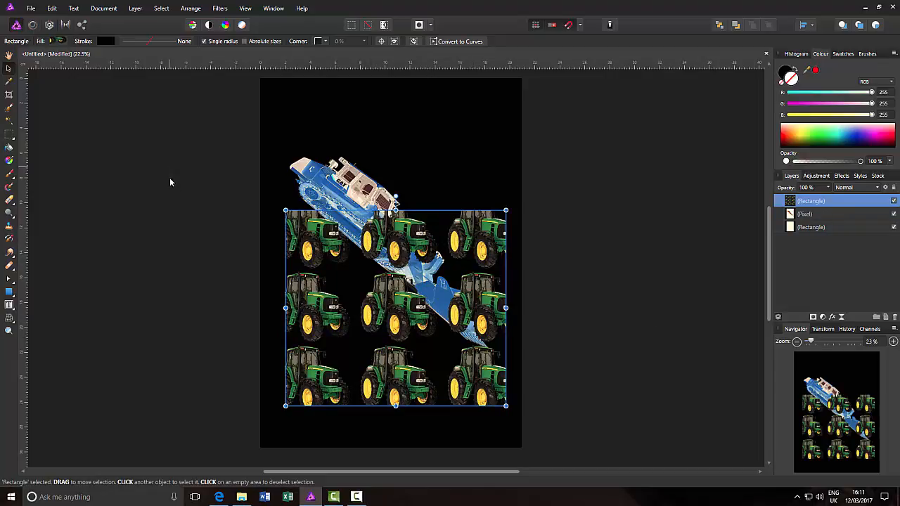
mouse_move(601, 279)
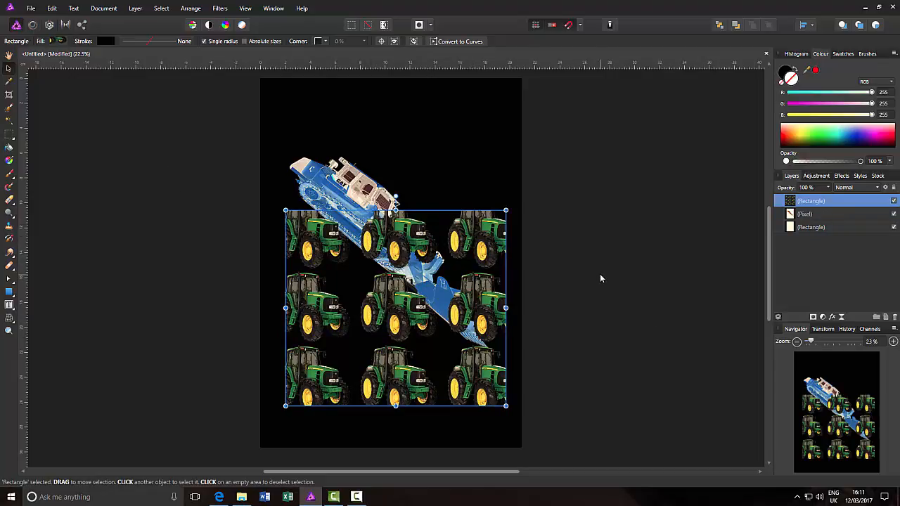